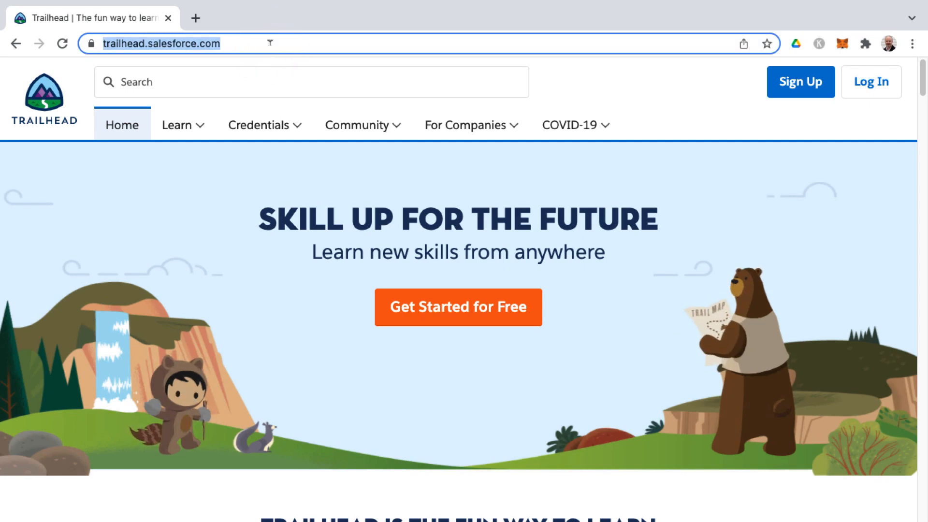
Step: Reach the Certifications overview via Credentials and choose the Salesforce Consultant role
click(259, 124)
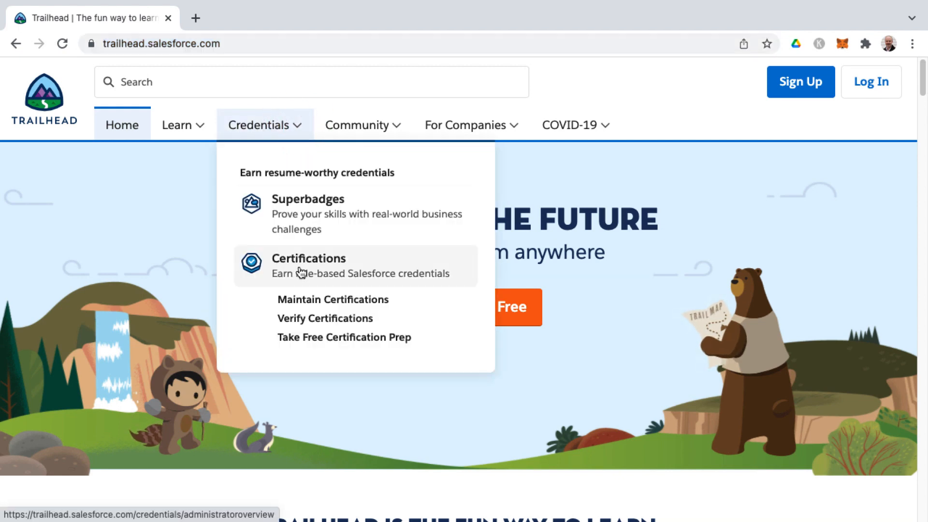
click(309, 258)
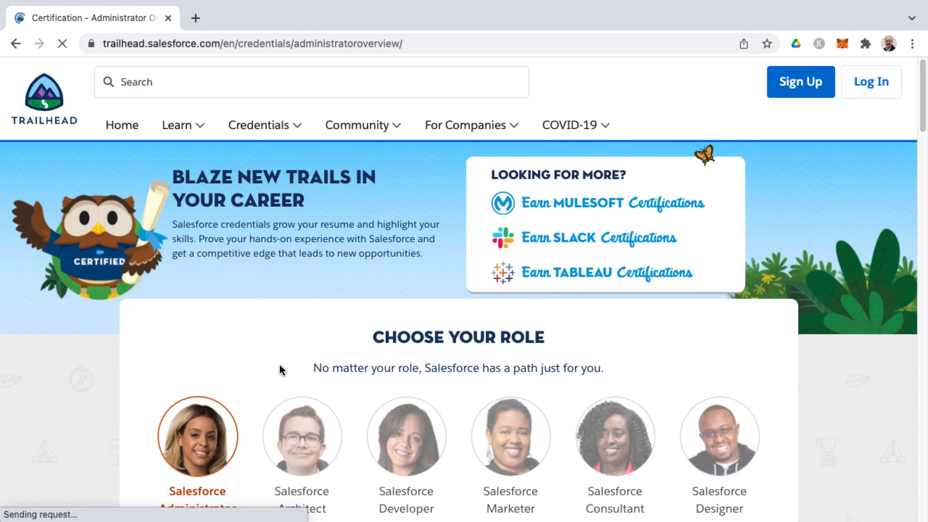
scroll(down, 3)
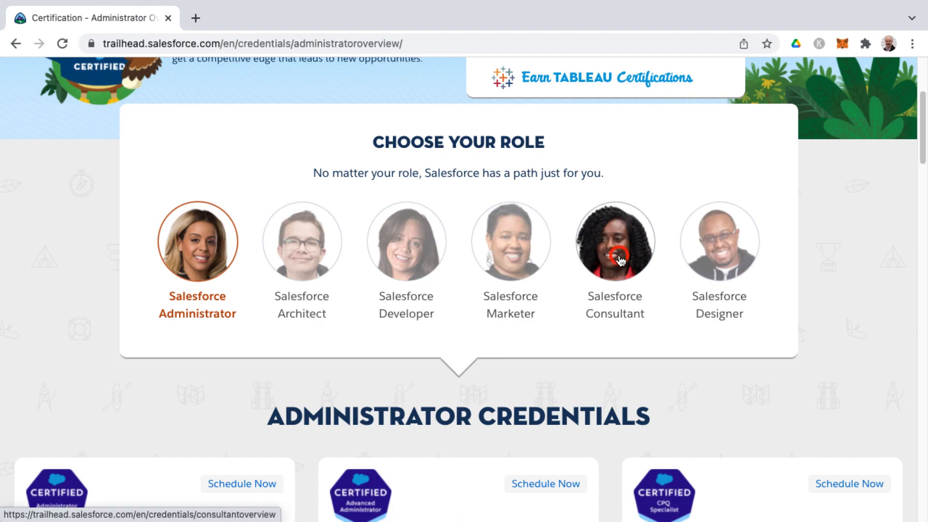
click(615, 242)
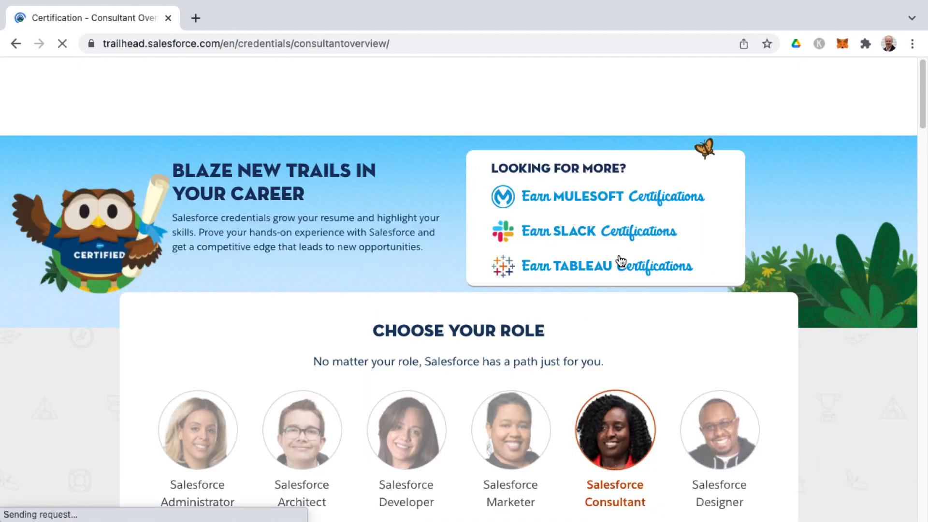
Step: Locate Service Cloud Consultant in the consultant list and go to its certification page
scroll(down, 3)
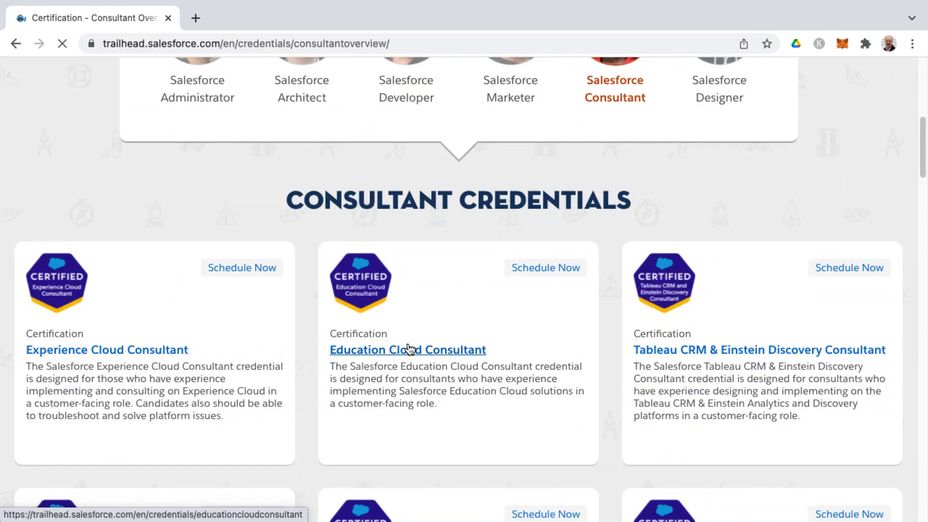
scroll(down, 3)
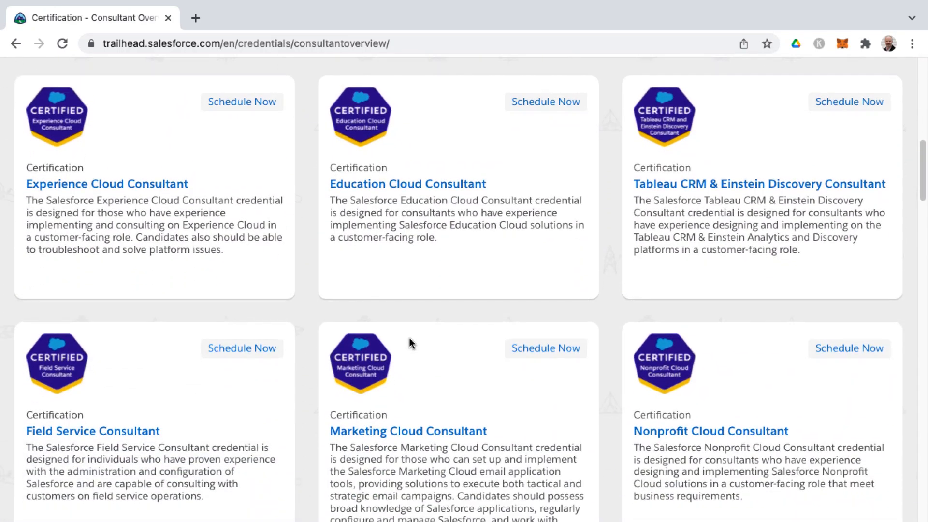
scroll(down, 3)
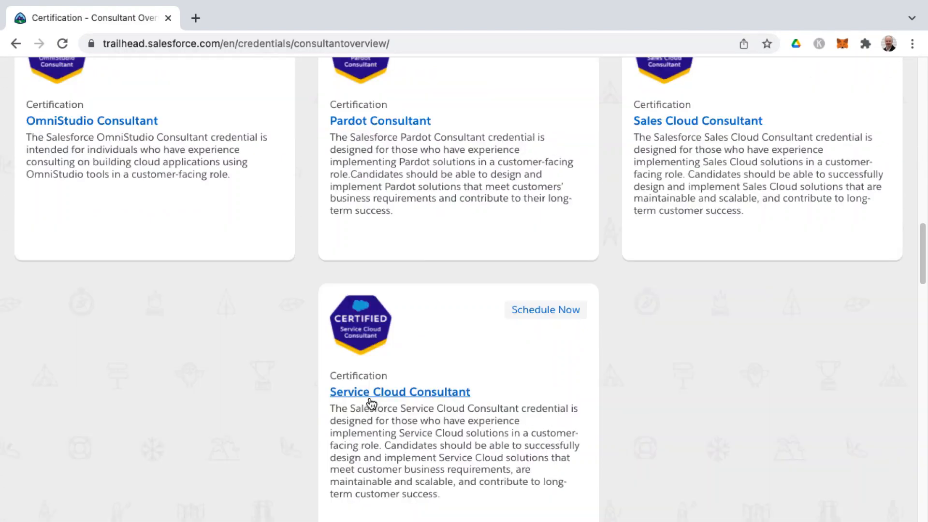
click(400, 392)
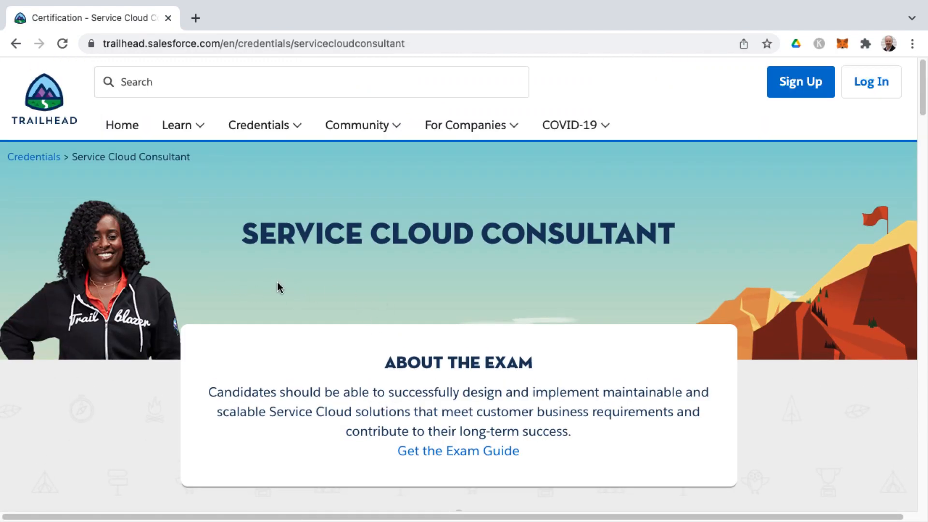
Step: Review Earn Your Prerequisites, Study & Prepare and Learn the Skills, then choose Get the Exam Guide
scroll(down, 3)
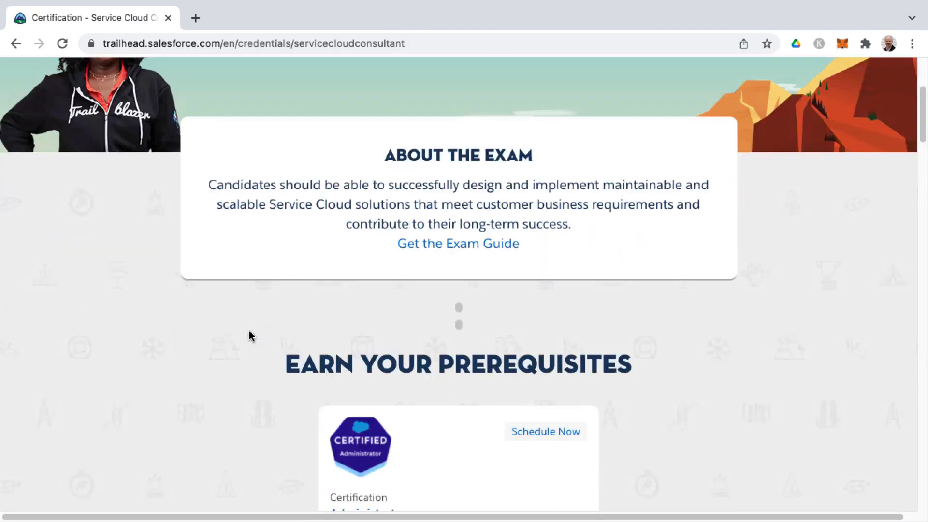
scroll(down, 3)
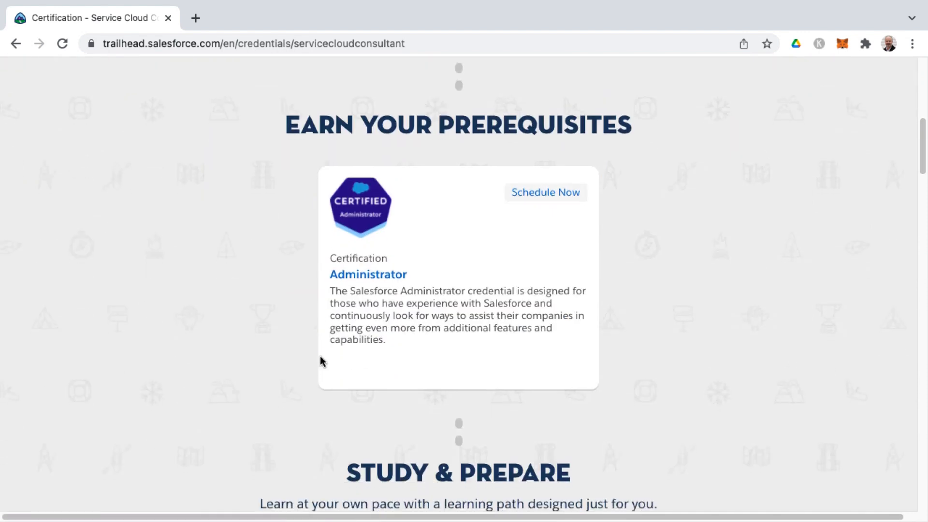
mouse_move(390, 298)
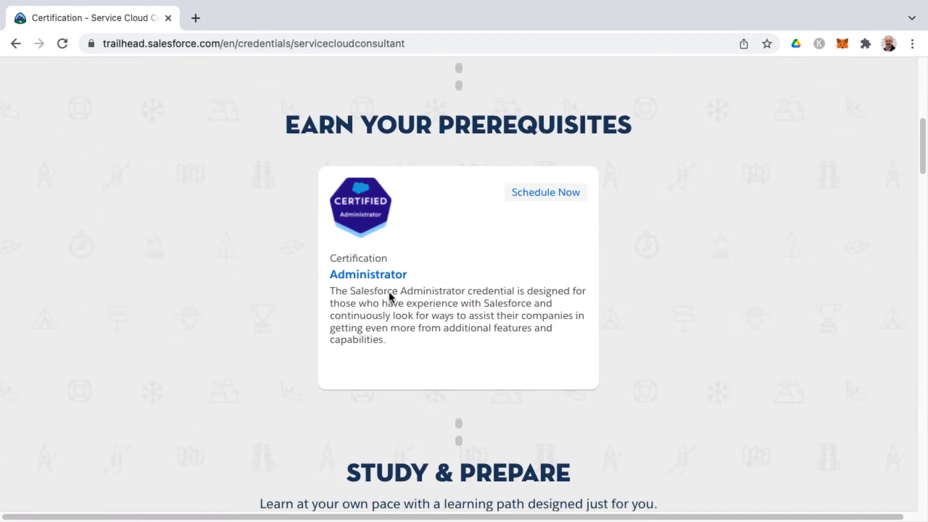
scroll(down, 3)
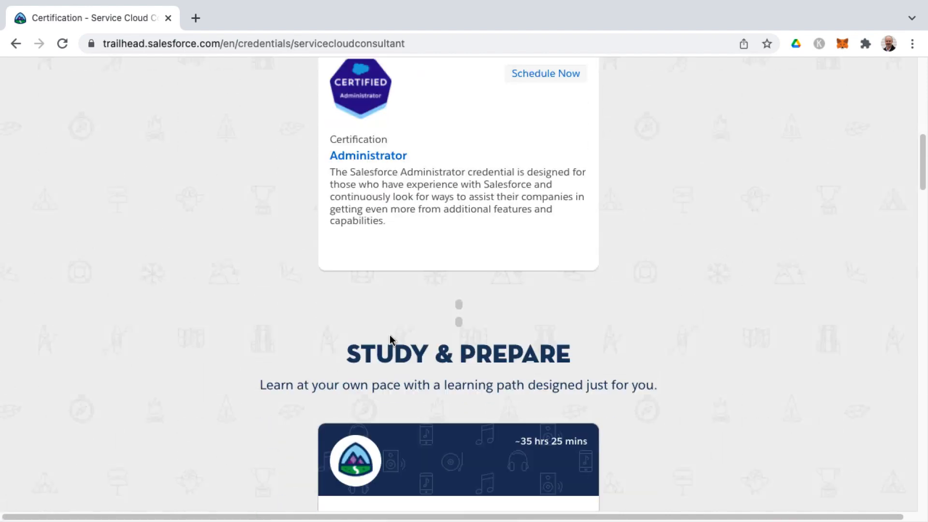
scroll(down, 3)
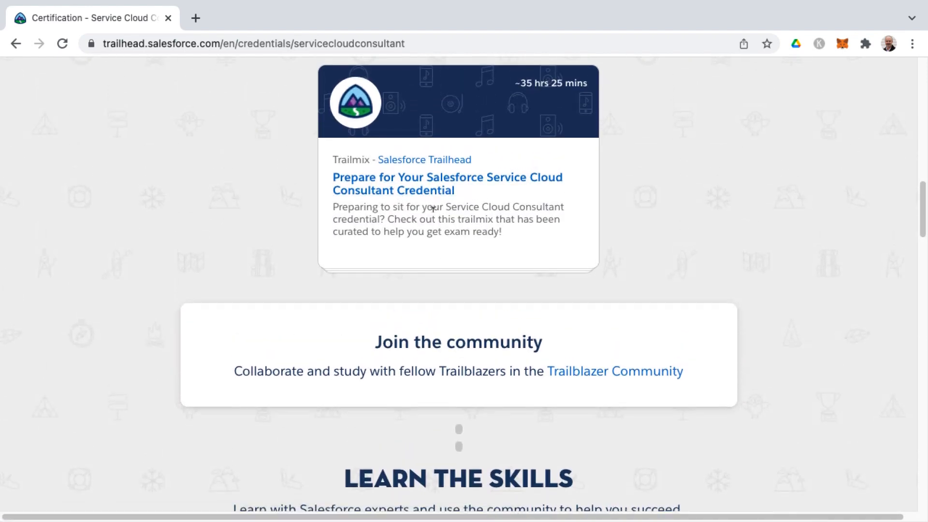
scroll(down, 3)
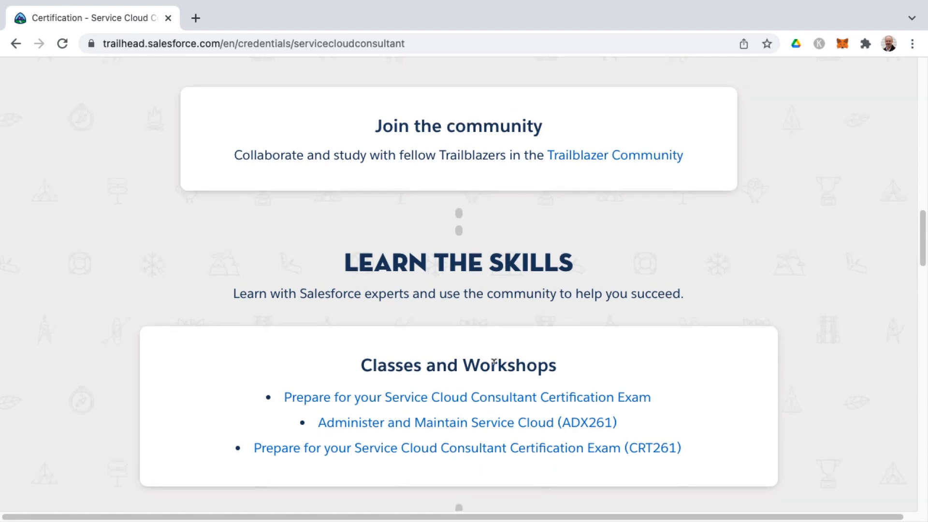
scroll(down, 3)
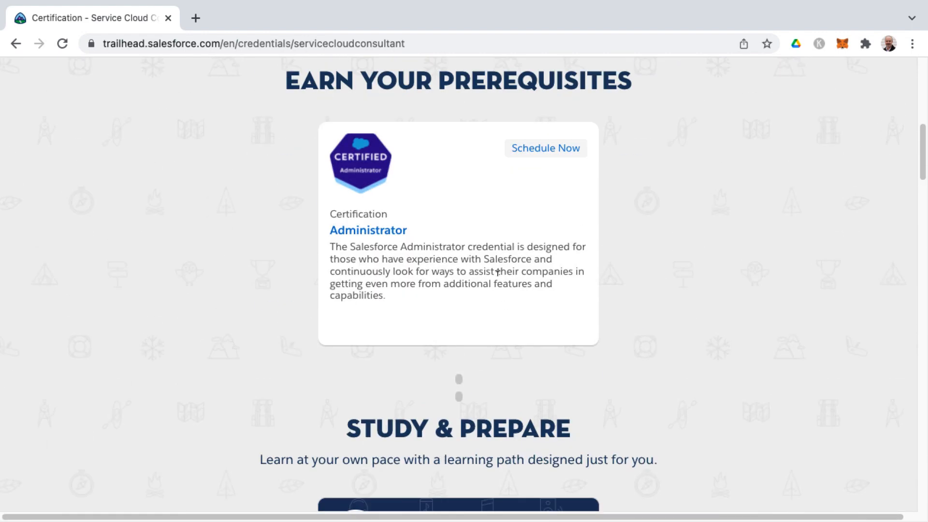
click(457, 227)
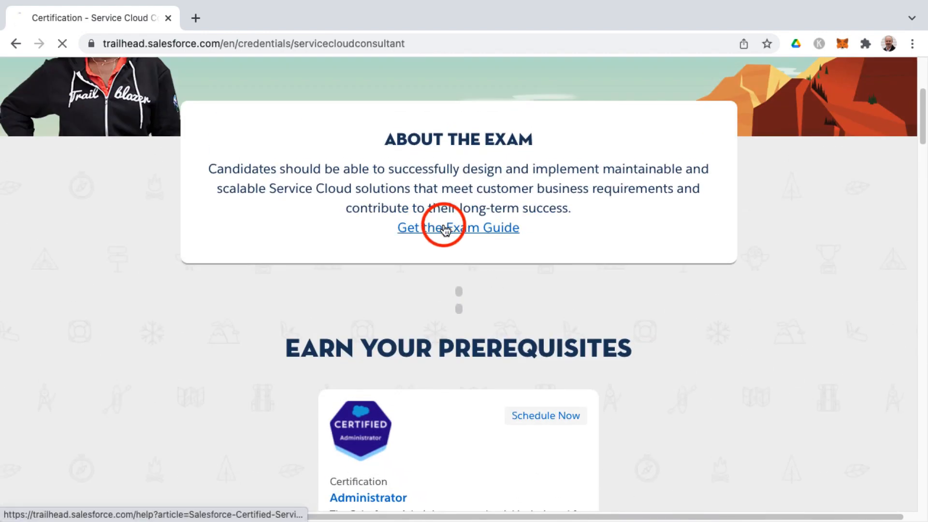
Step: Land on the Service Cloud Consultant exam guide and jump to About the Exam from Contents
click(457, 227)
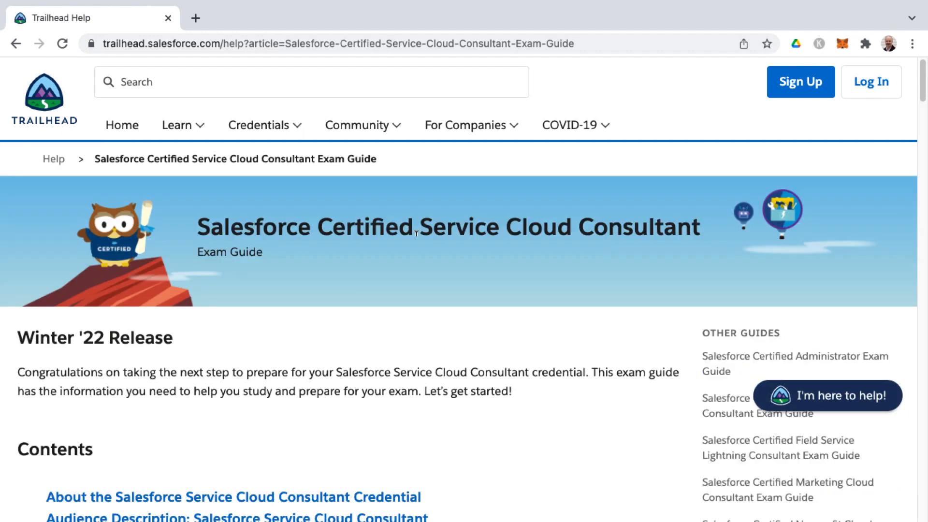
scroll(down, 3)
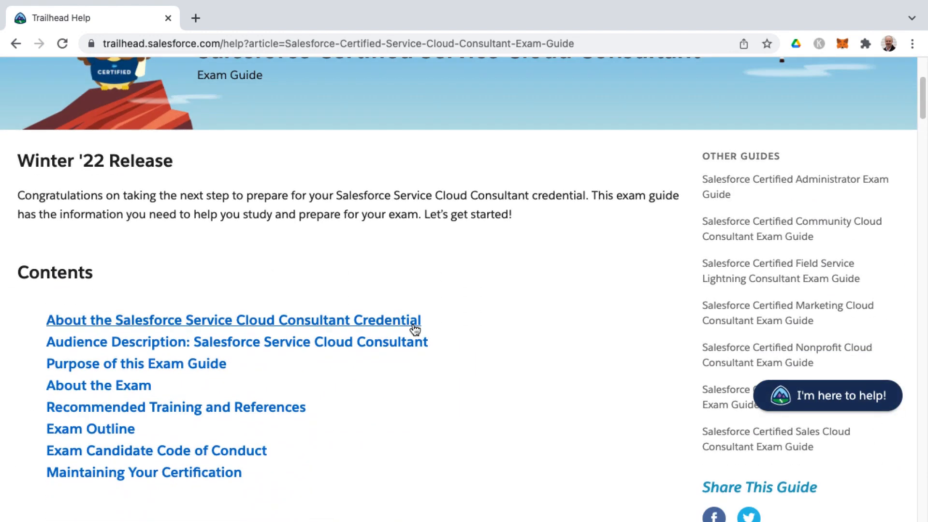
click(99, 385)
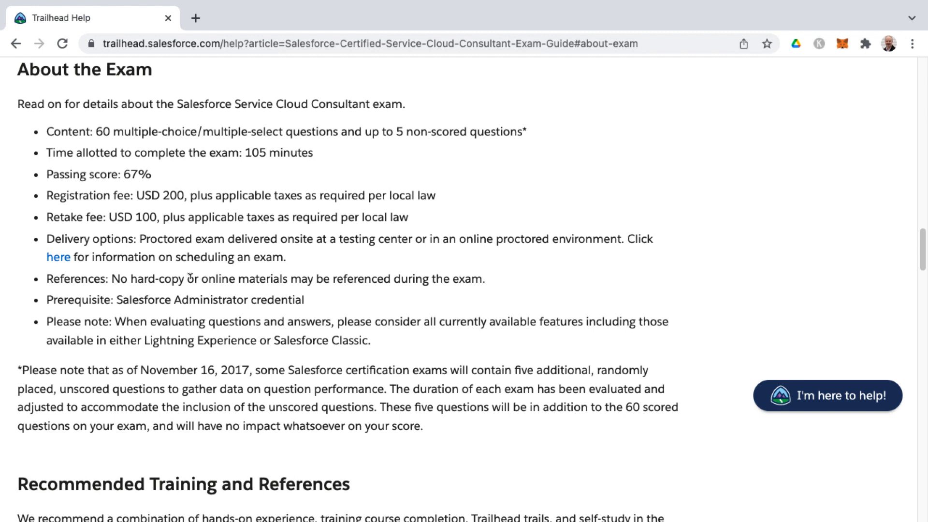
mouse_move(232, 273)
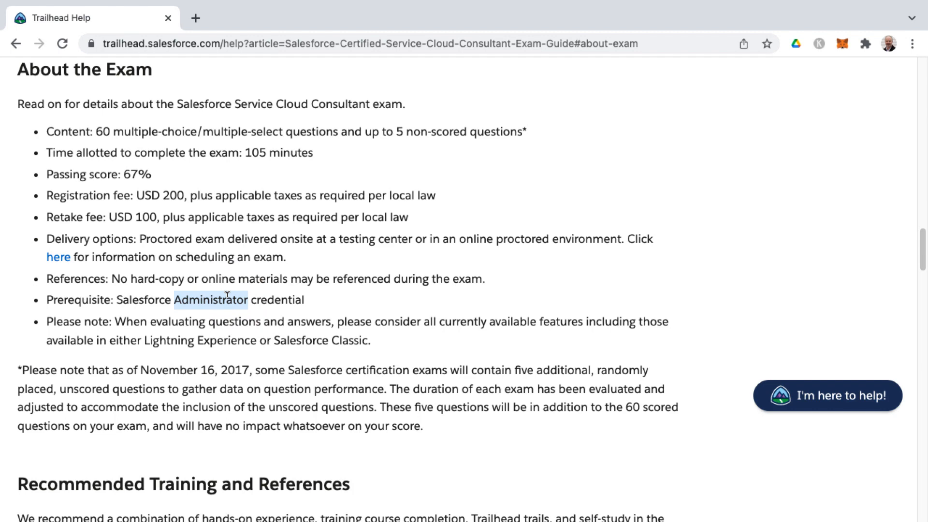
Step: Read down through Recommended Training and References to the Exam Outline's weighted sections
scroll(down, 3)
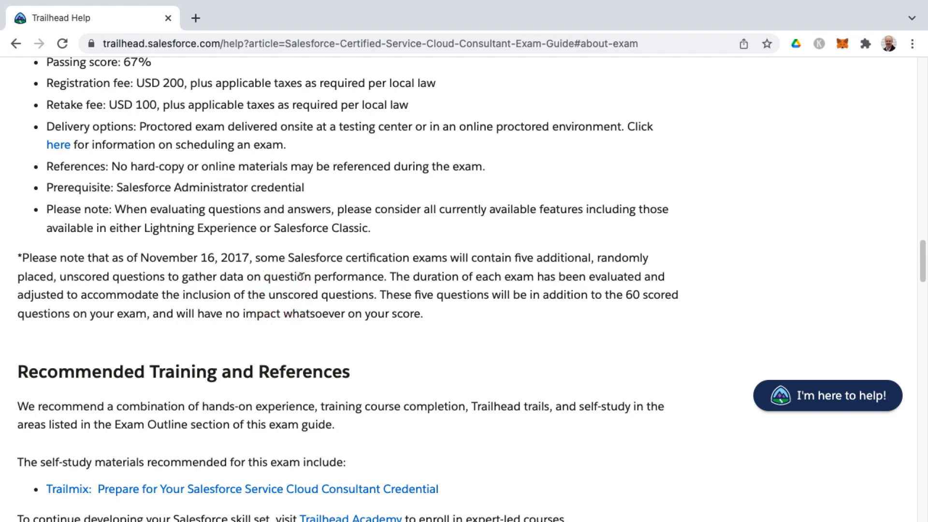
scroll(down, 3)
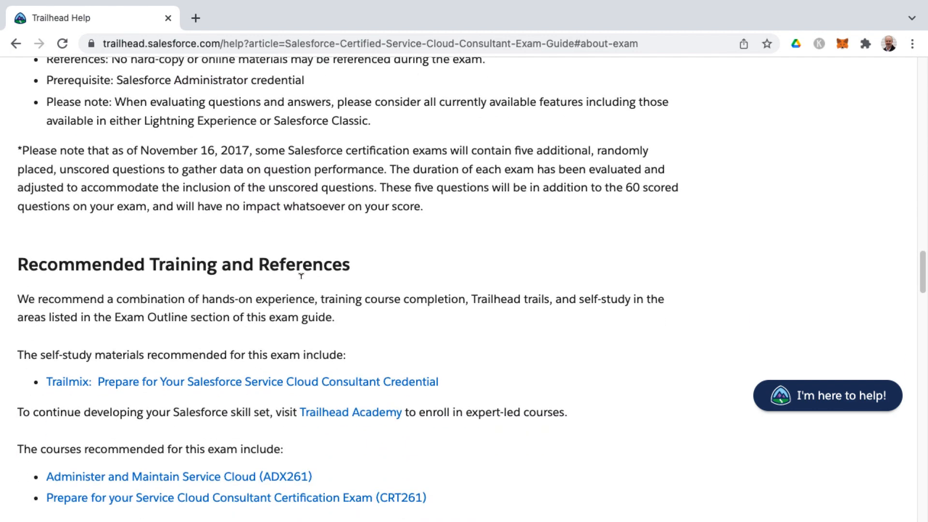
scroll(down, 3)
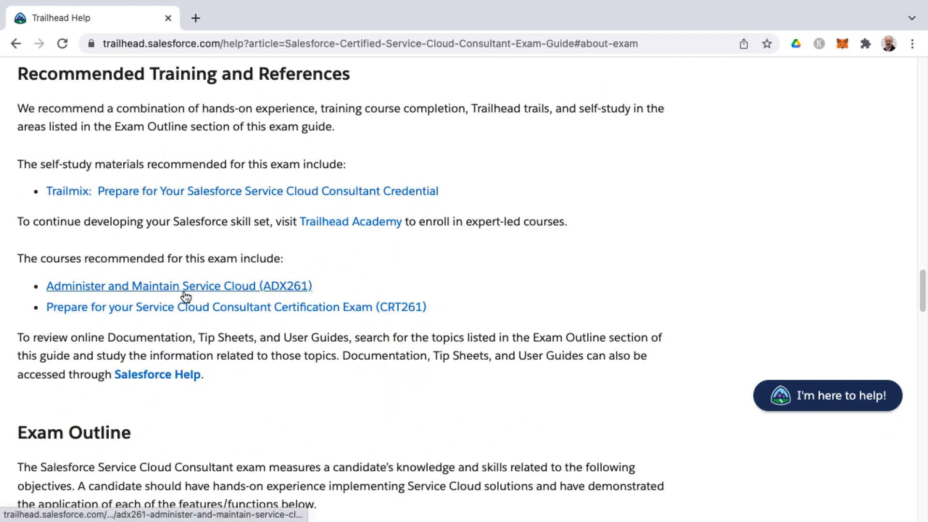
scroll(down, 3)
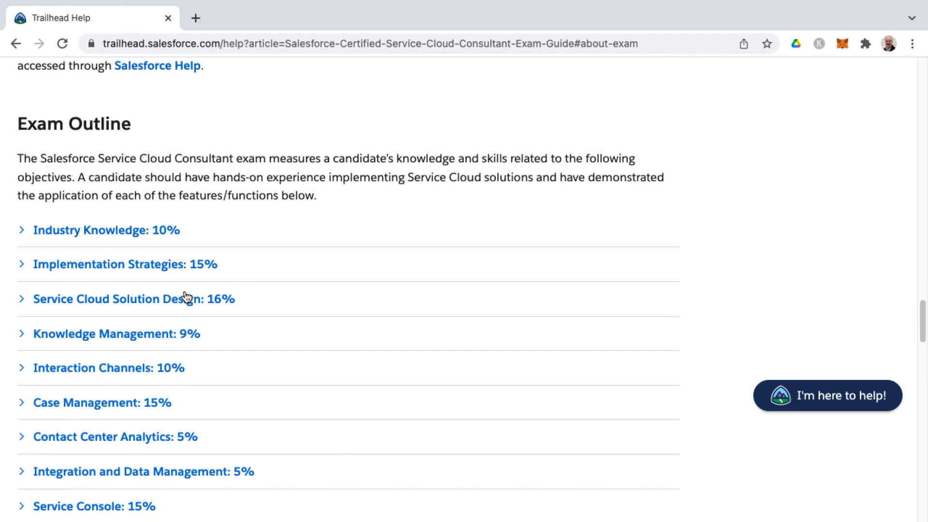
Step: Expand the first outline area, highlight the knowledge base benefits objective, and expand Implementation Strategies
scroll(down, 3)
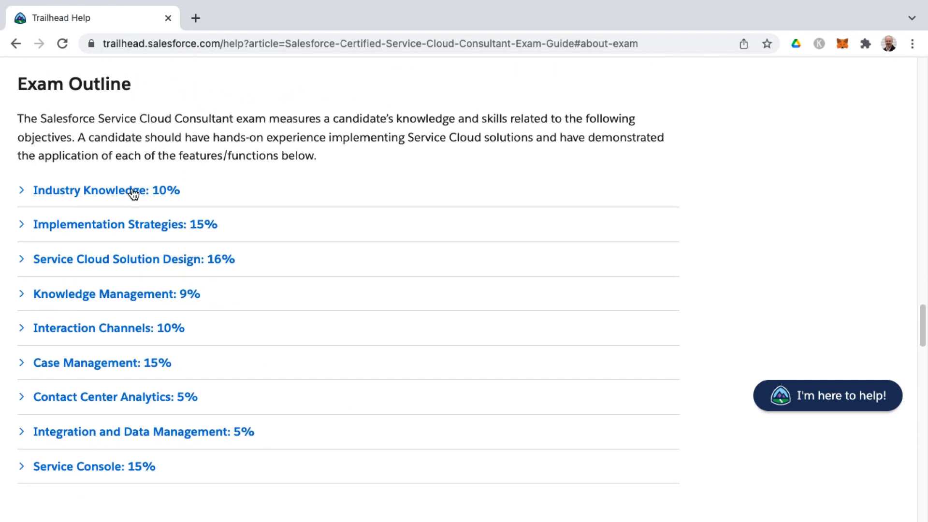
mouse_move(220, 187)
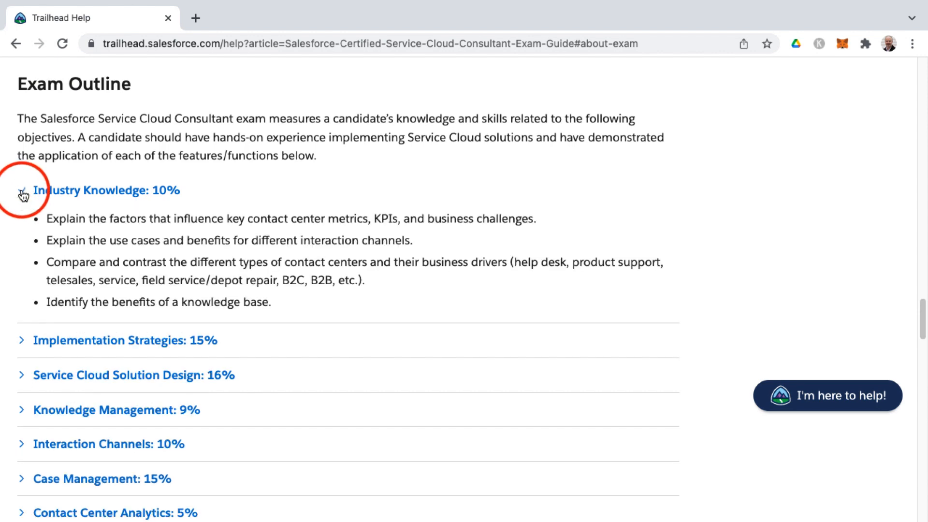
click(23, 191)
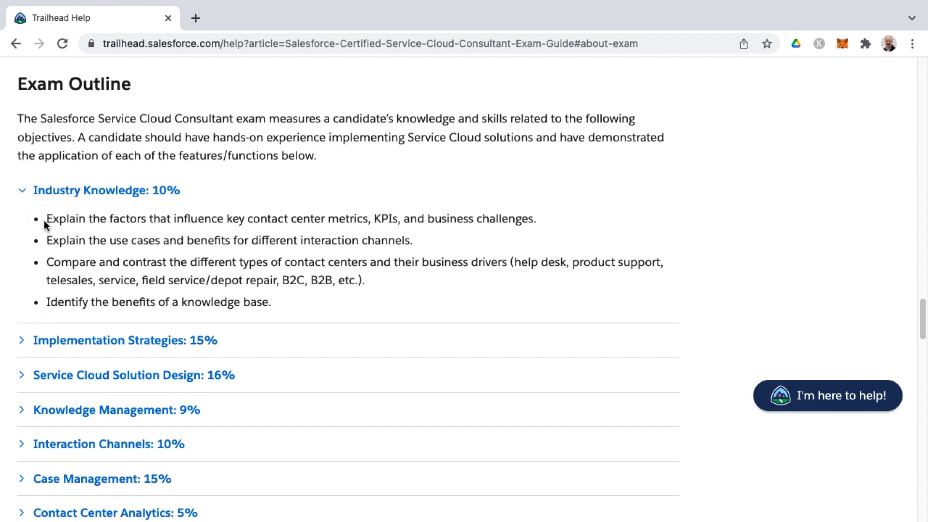
drag(46, 219, 494, 219)
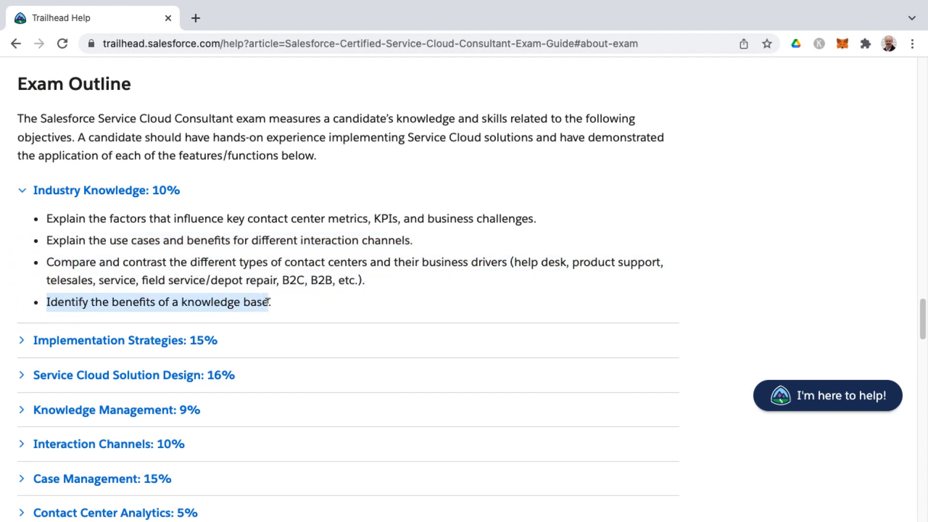
click(23, 340)
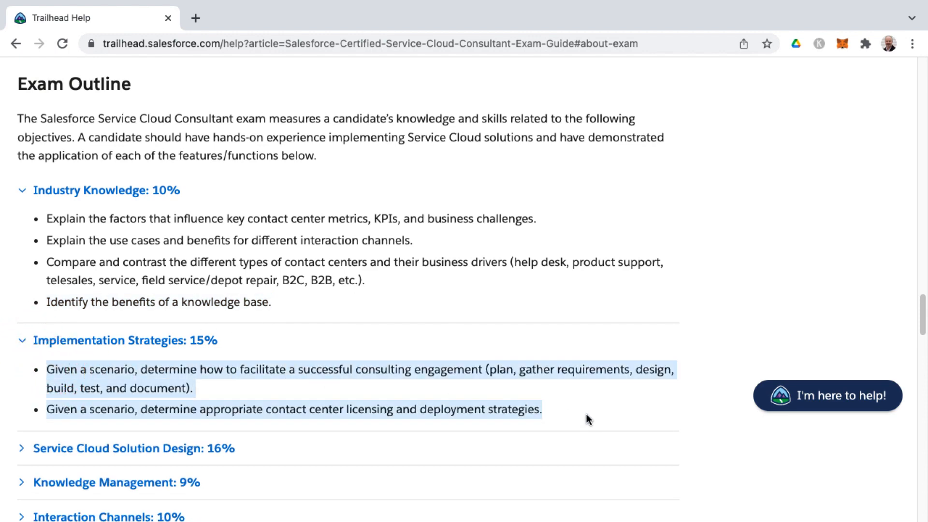
Step: Expand Service Cloud Solution Design, Interaction Channels and Contact Center Analytics objectives
scroll(down, 3)
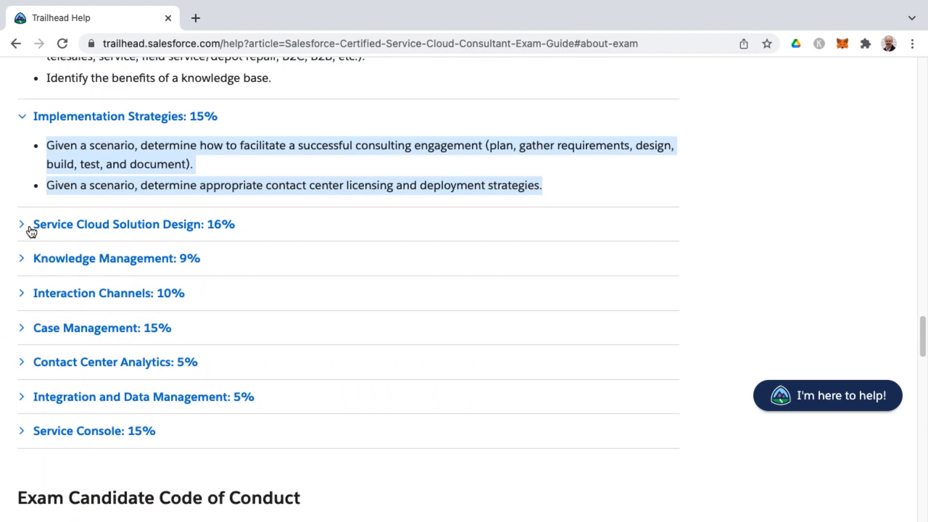
click(21, 223)
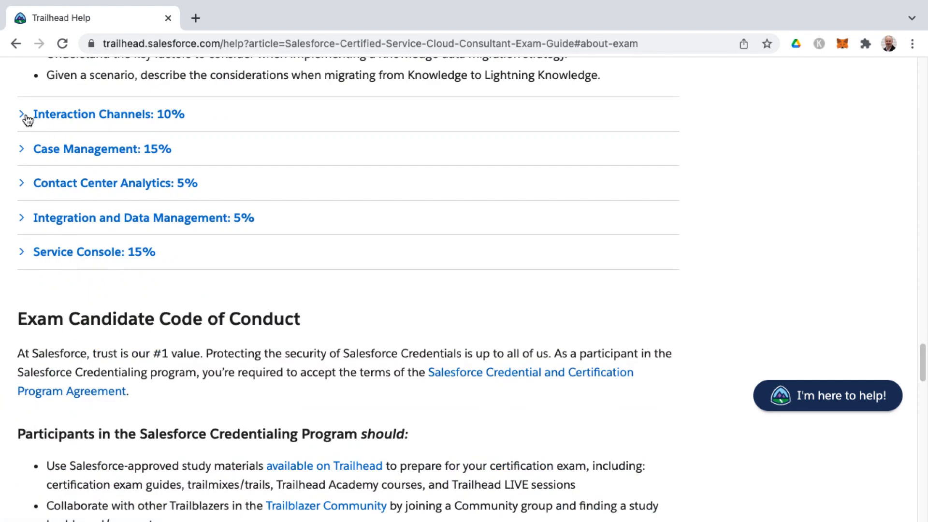
click(23, 114)
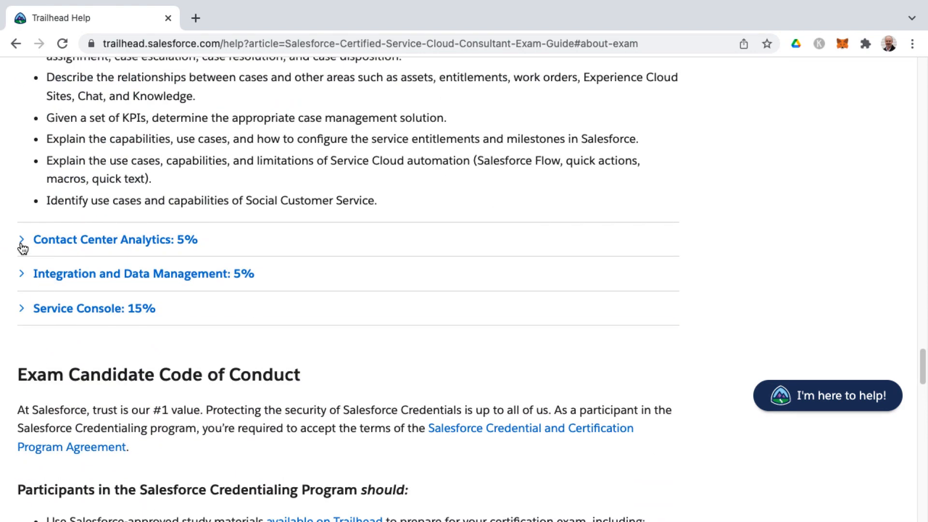
click(22, 240)
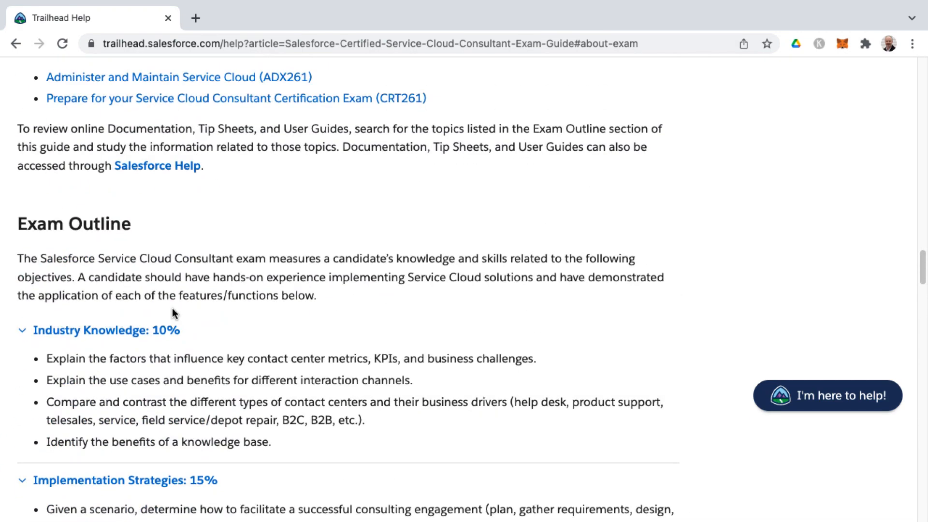
scroll(down, 3)
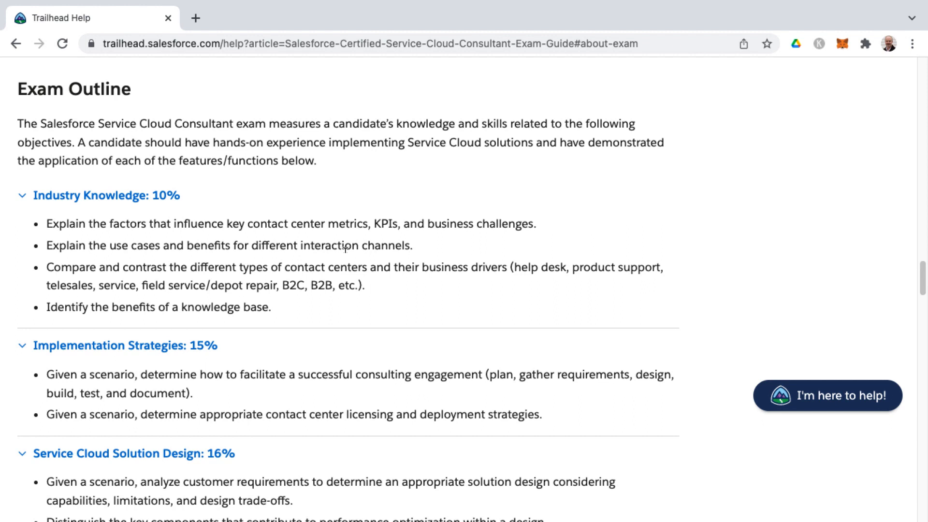
mouse_move(62, 197)
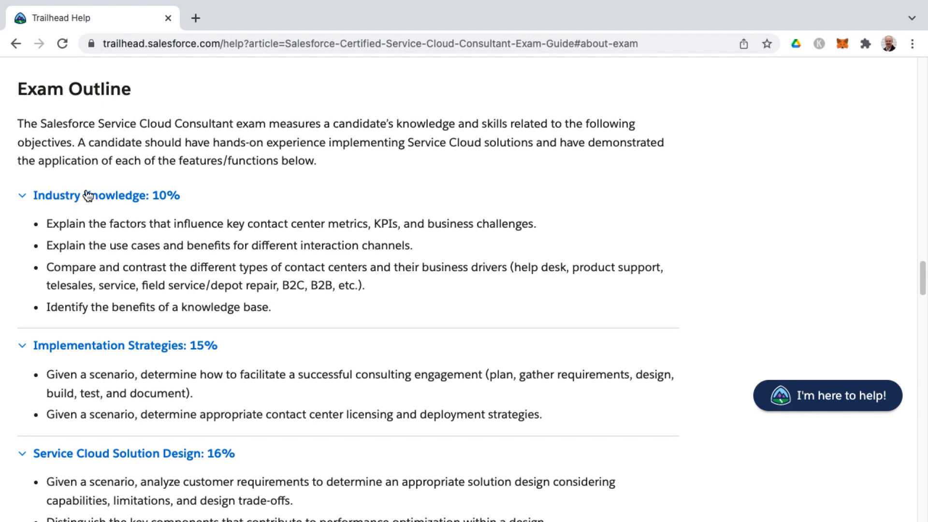
mouse_move(105, 207)
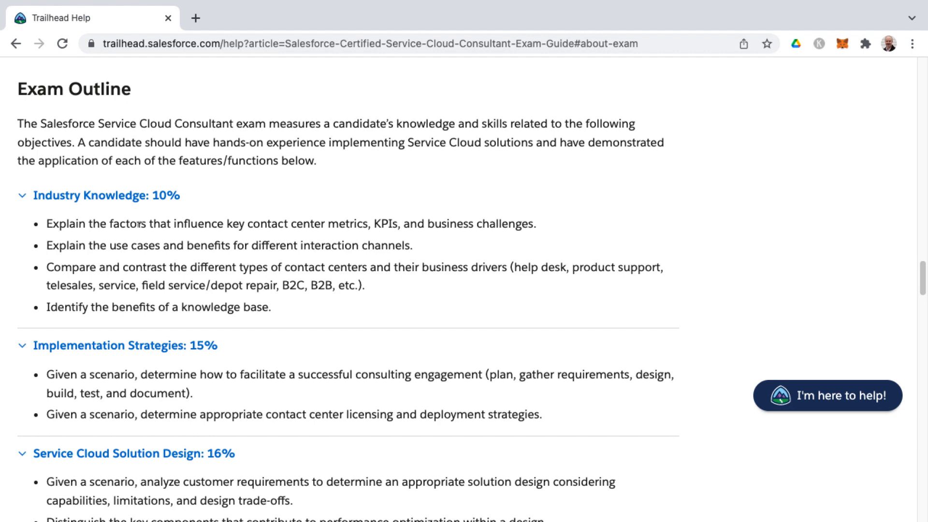
mouse_move(382, 219)
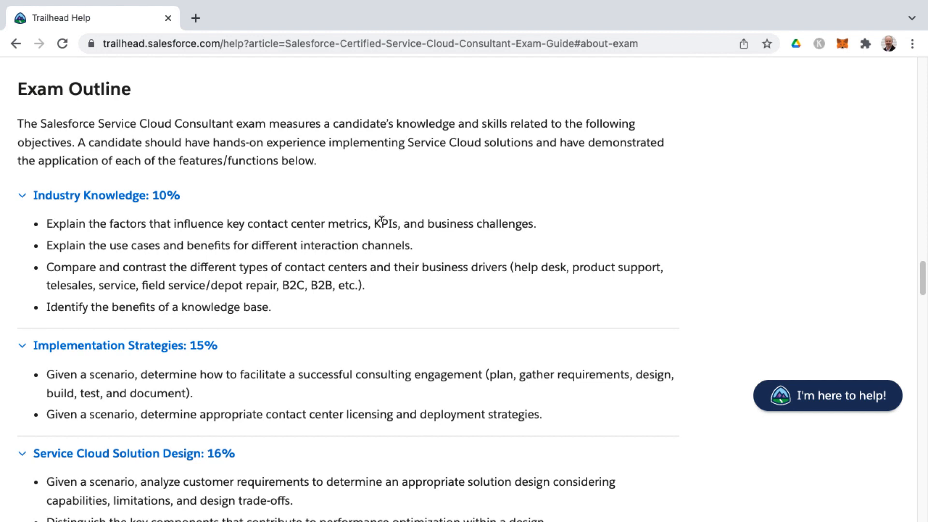
double_click(384, 223)
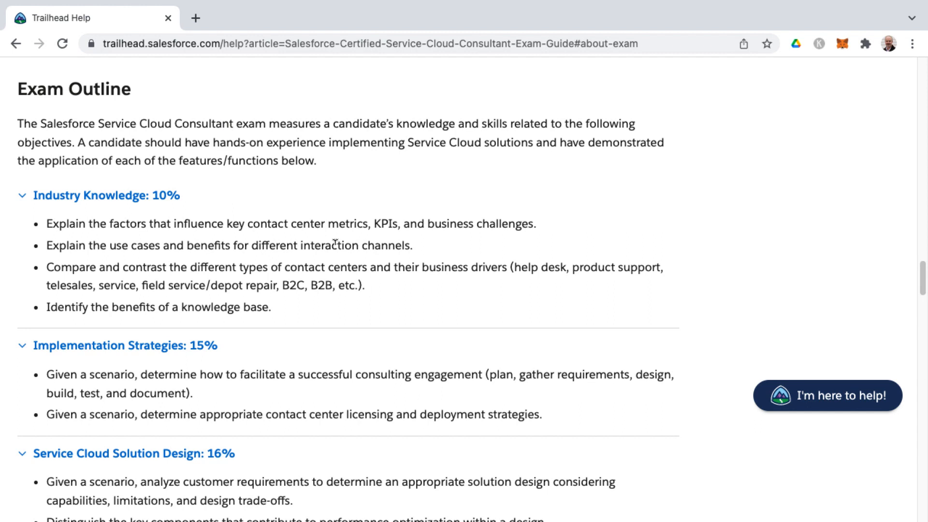
mouse_move(336, 241)
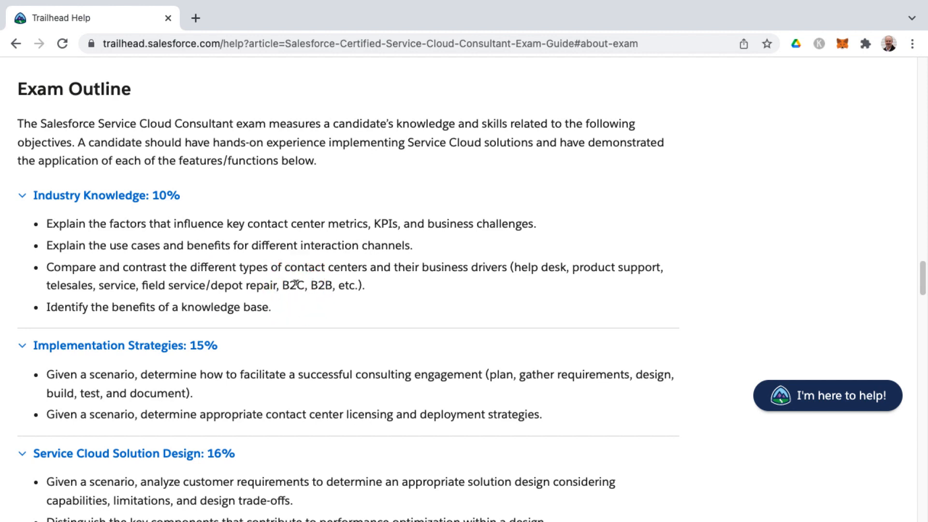
double_click(293, 285)
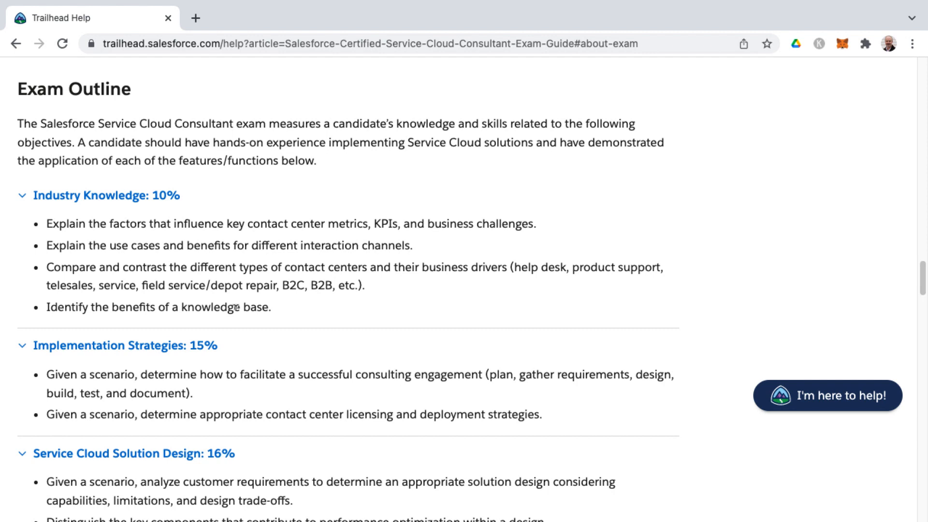
Step: Scroll the outline to the Implementation Strategies and Service Cloud Solution Design objectives
scroll(down, 3)
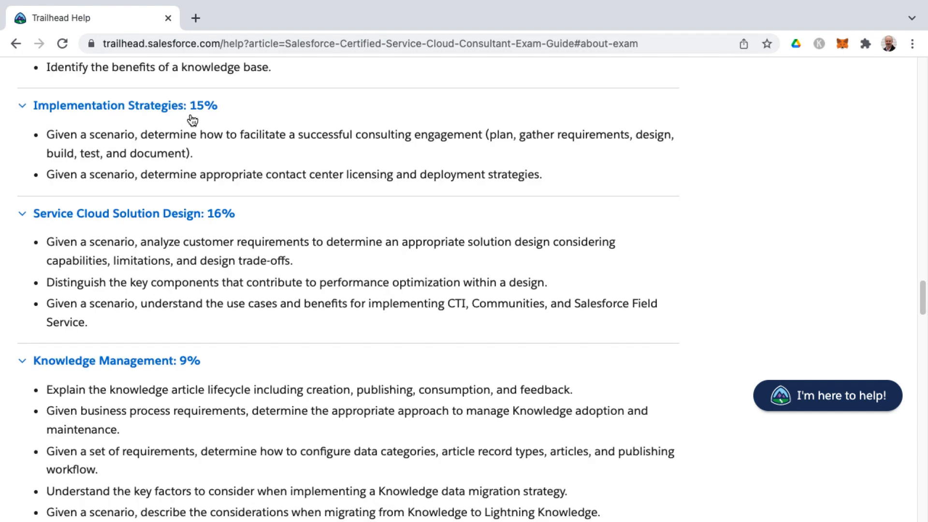
mouse_move(187, 120)
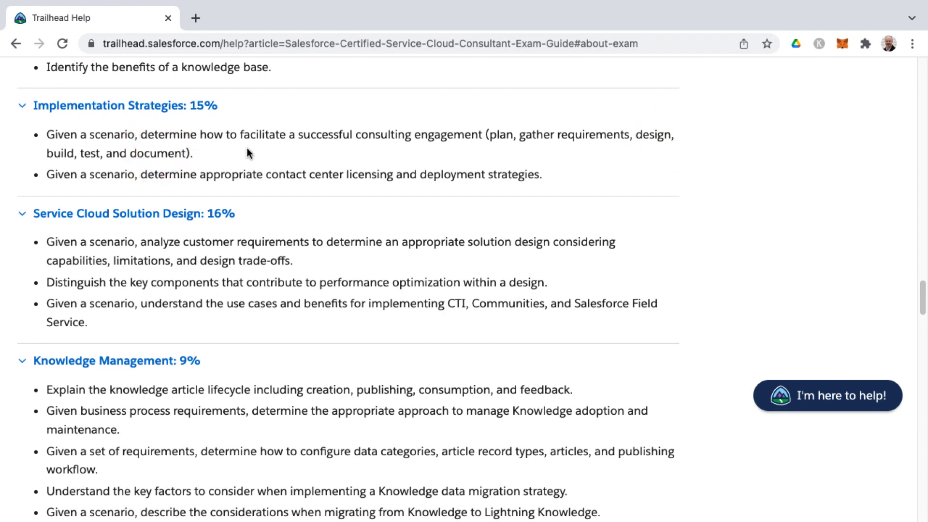
mouse_move(352, 147)
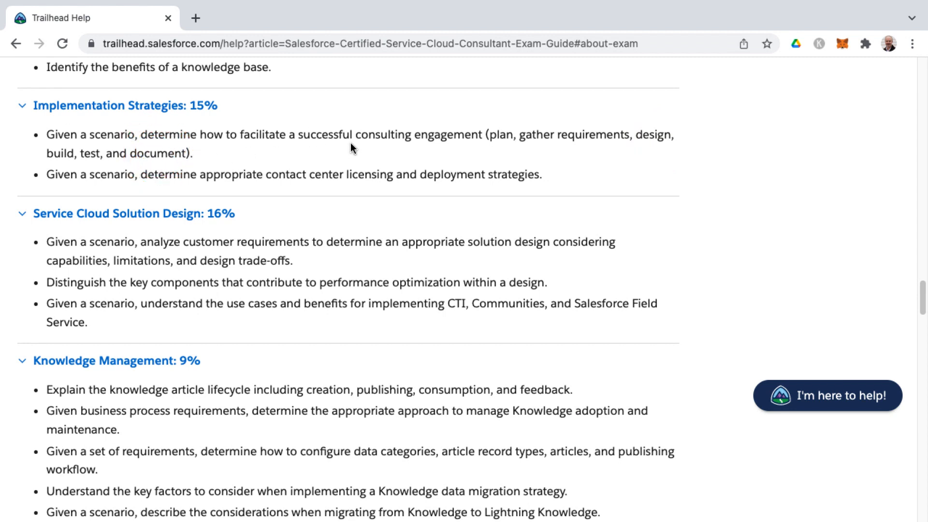
mouse_move(272, 172)
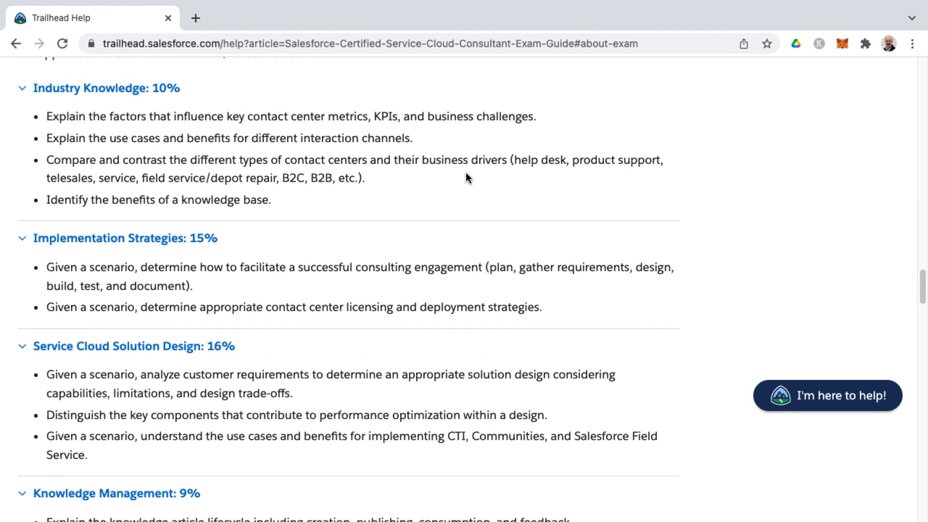
mouse_move(330, 259)
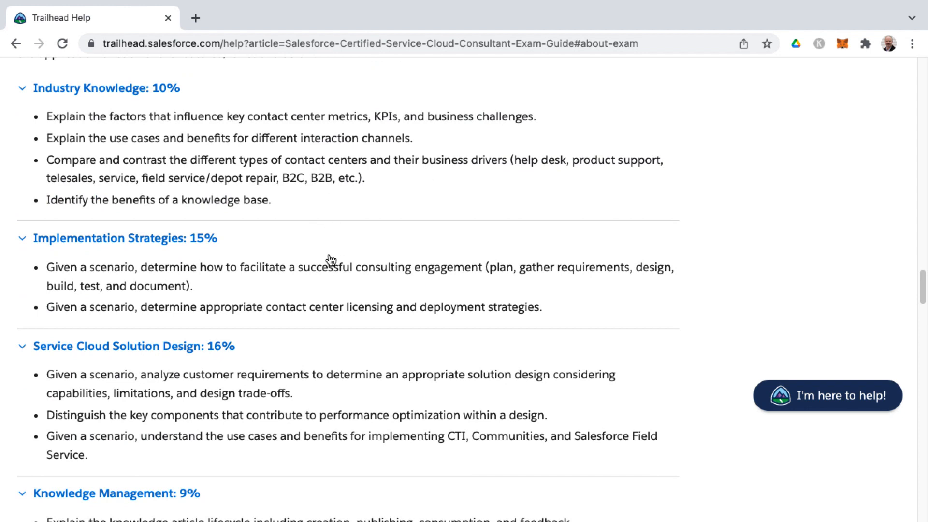
mouse_move(347, 290)
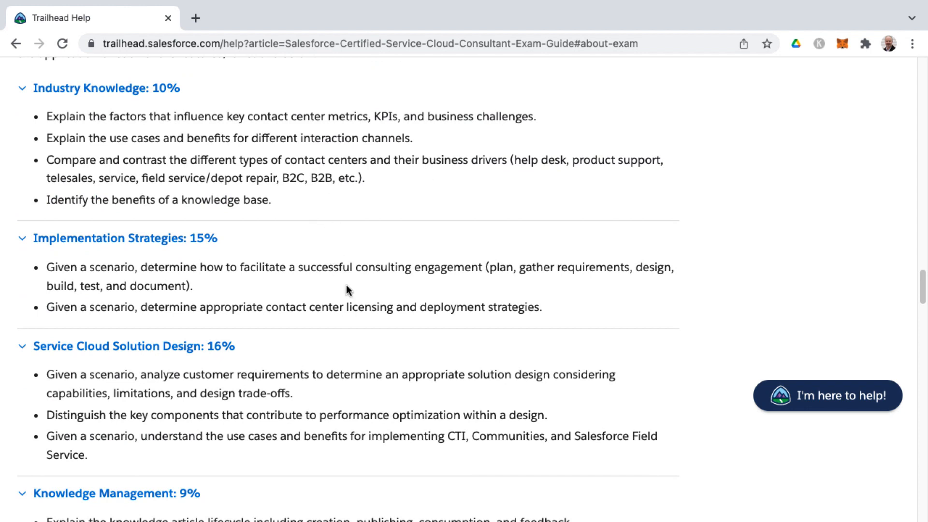
scroll(down, 3)
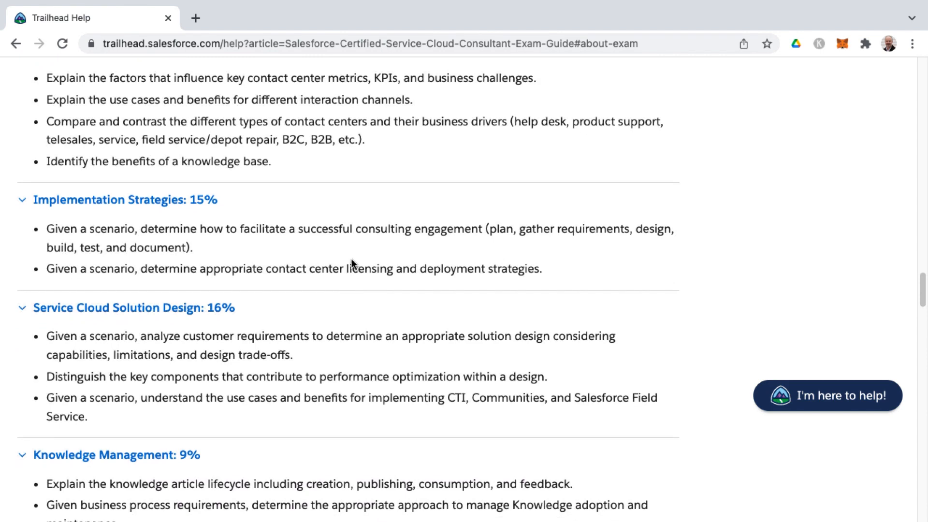
mouse_move(335, 299)
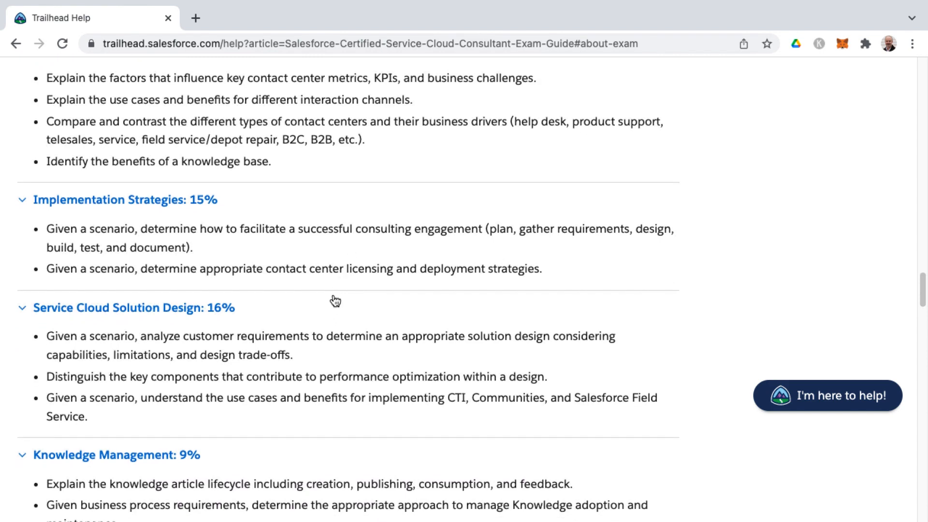
scroll(down, 3)
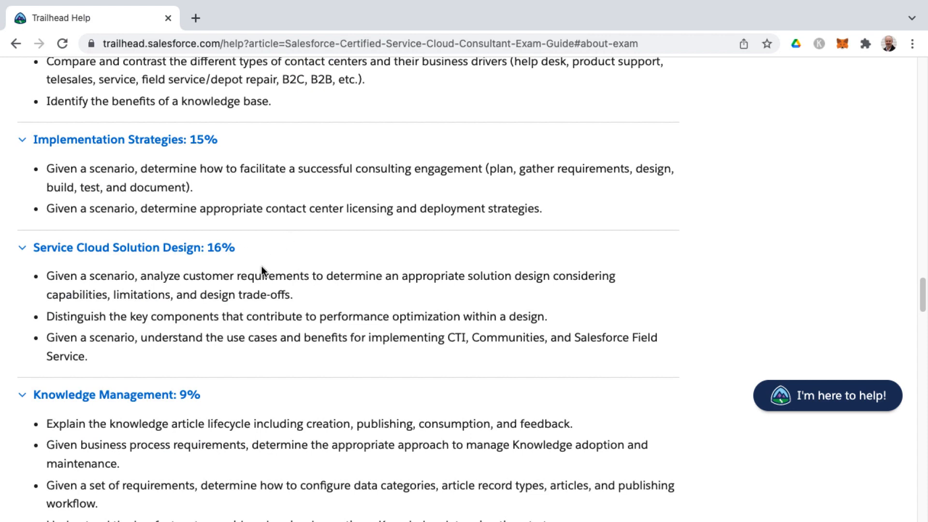
mouse_move(93, 256)
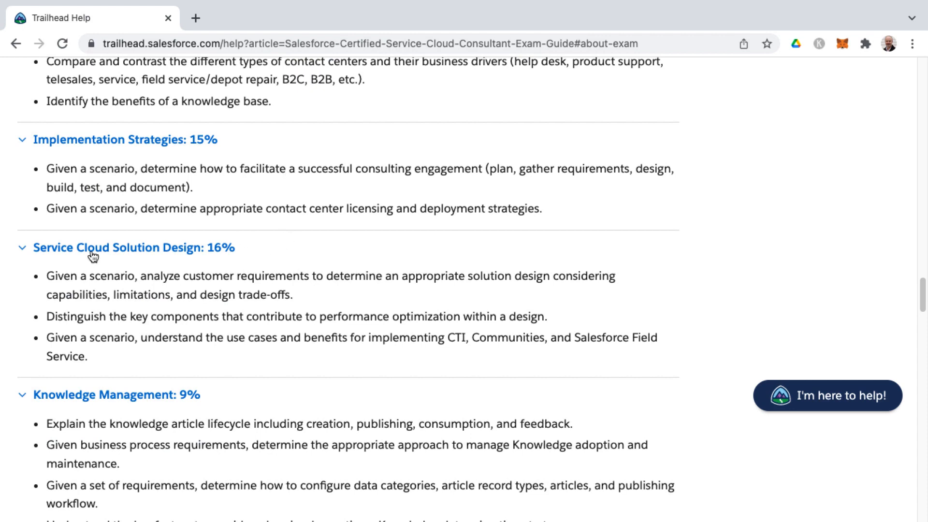
mouse_move(75, 260)
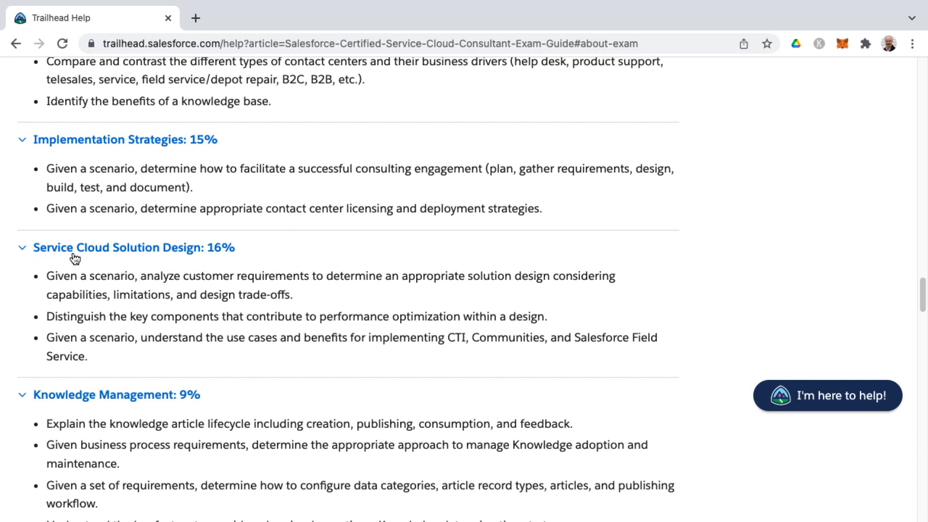
mouse_move(123, 262)
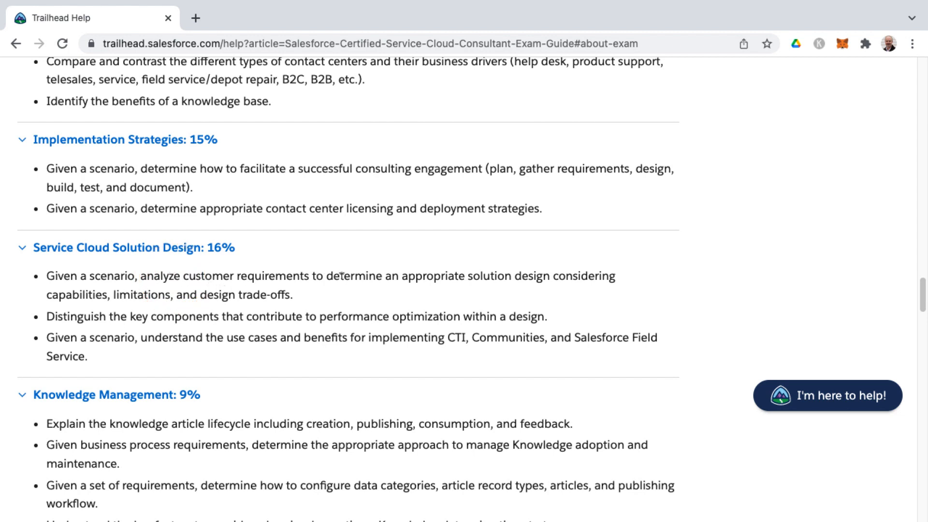
mouse_move(508, 269)
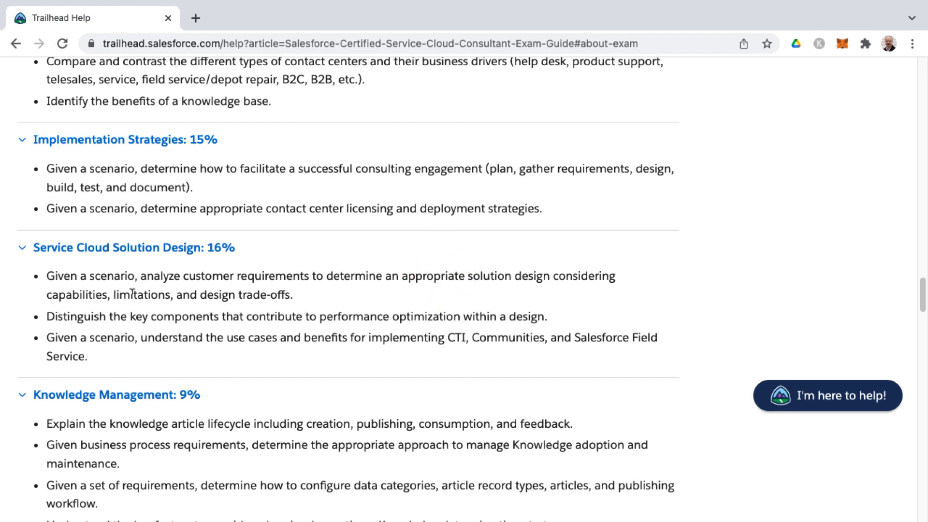
click(271, 294)
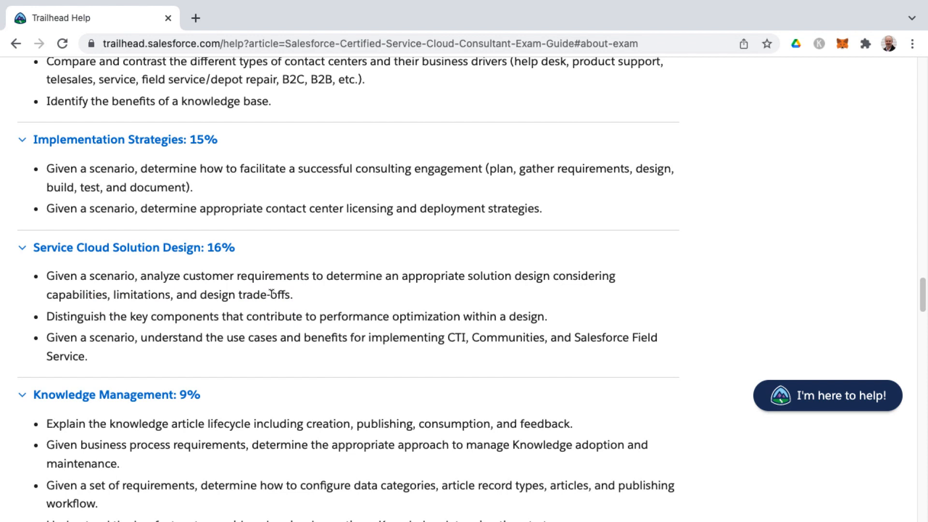
mouse_move(253, 316)
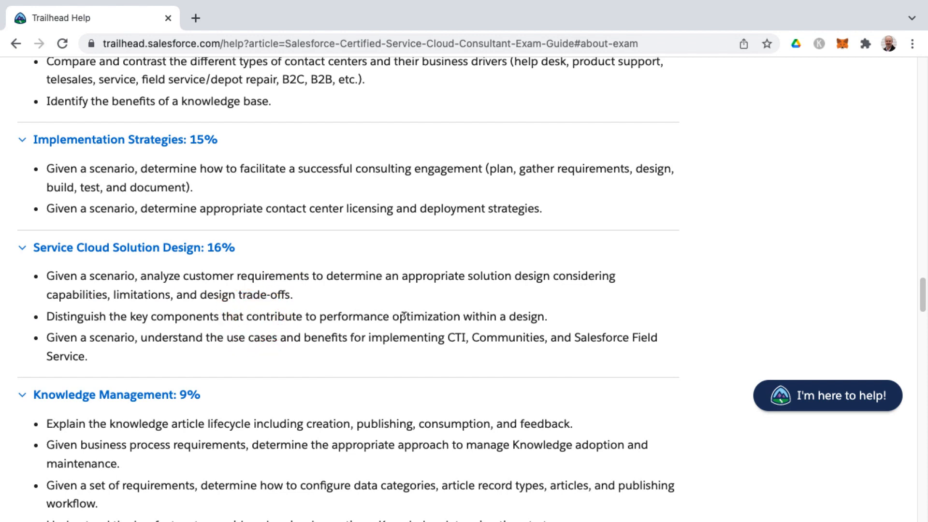
mouse_move(436, 313)
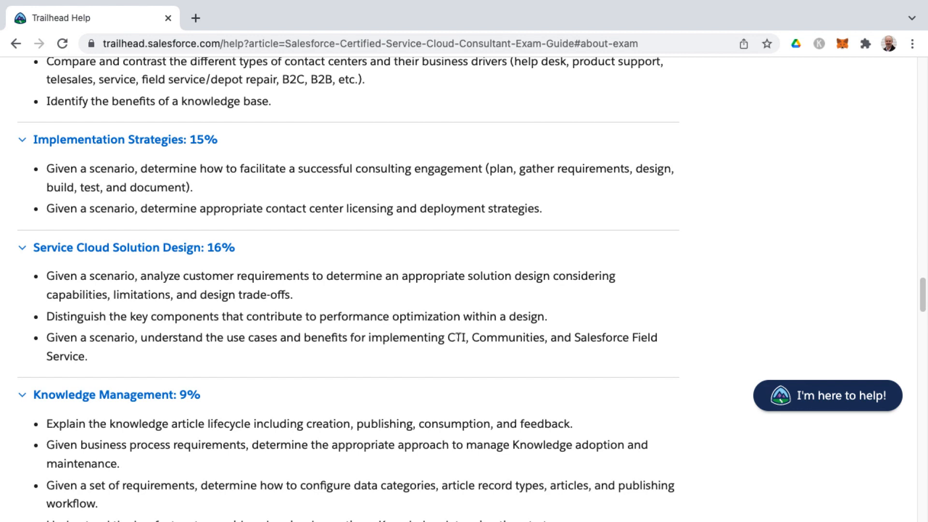
mouse_move(486, 337)
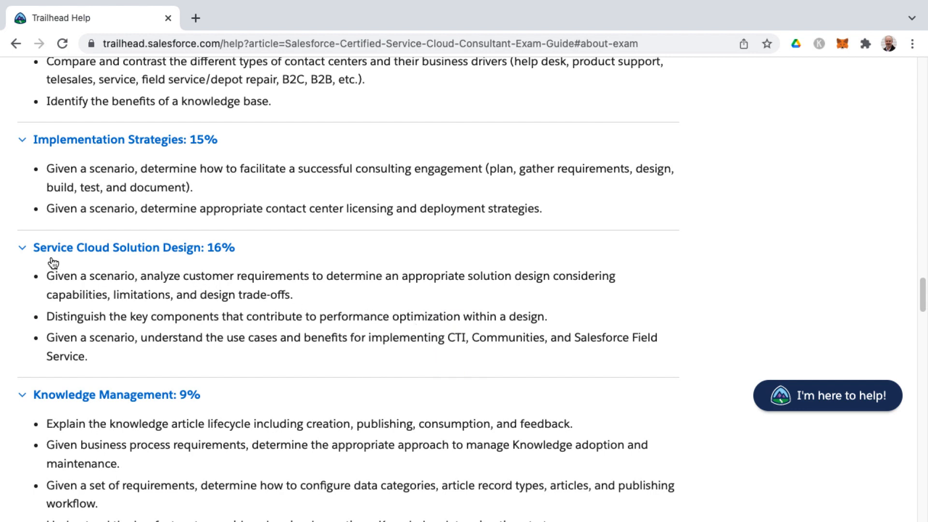
mouse_move(460, 367)
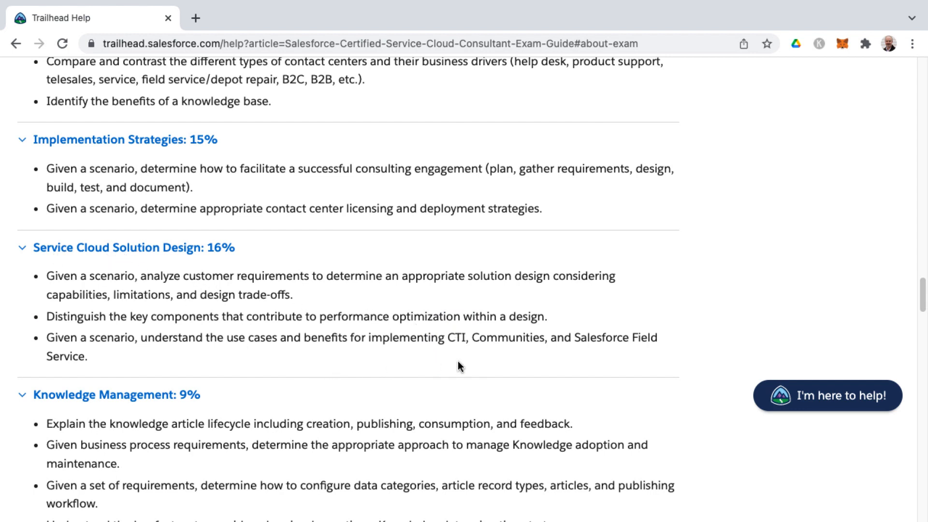
double_click(508, 338)
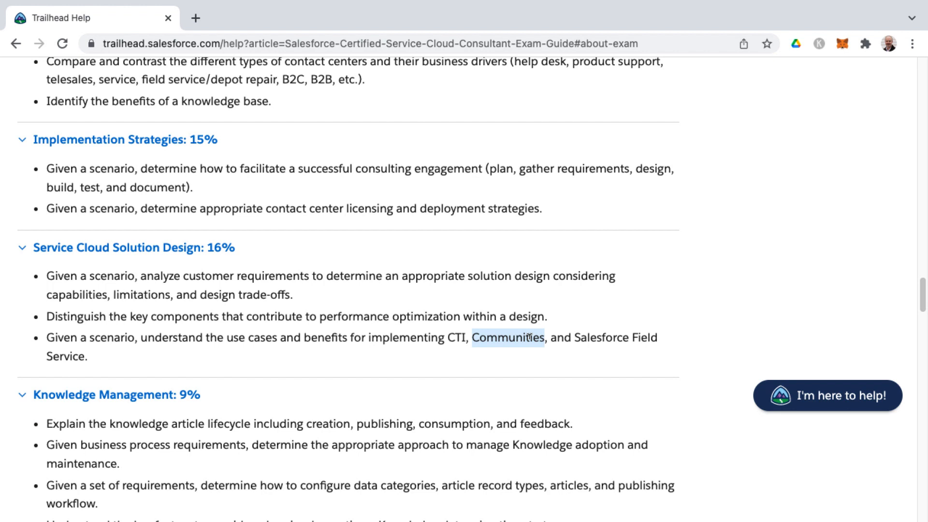
mouse_move(531, 335)
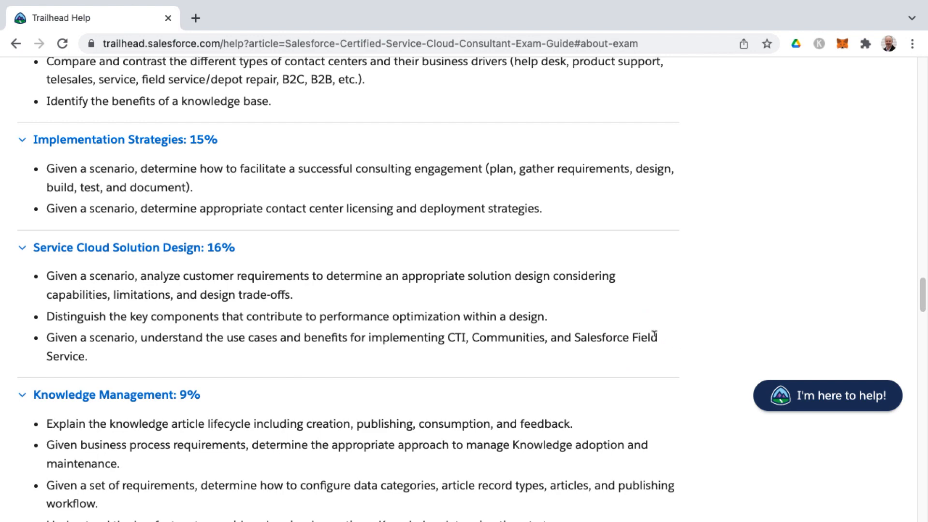
Step: Scroll to the Knowledge Management objectives and select the term Lightning Knowledge
scroll(down, 3)
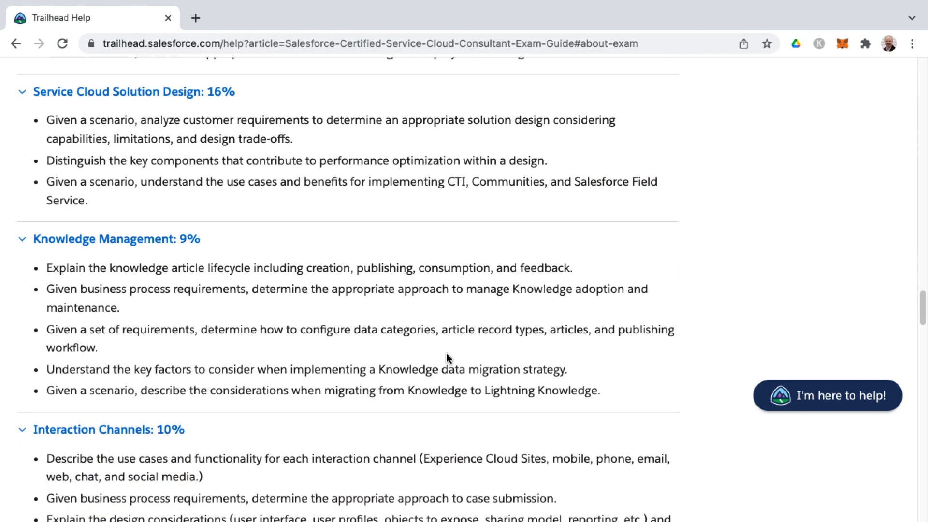
mouse_move(212, 259)
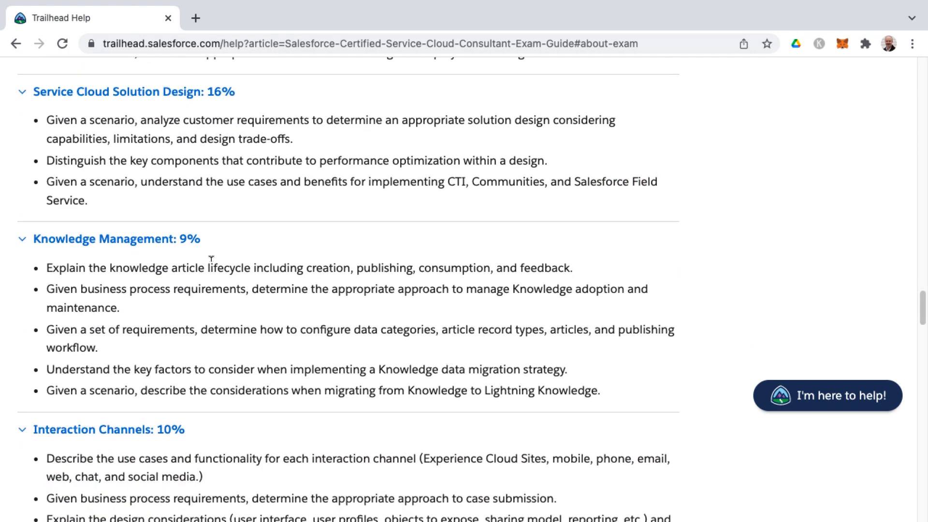
scroll(down, 3)
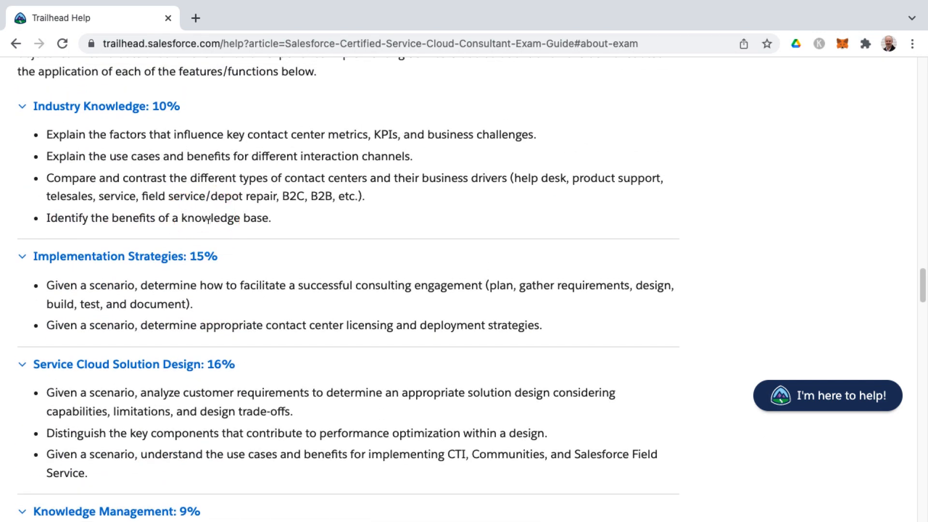
scroll(down, 3)
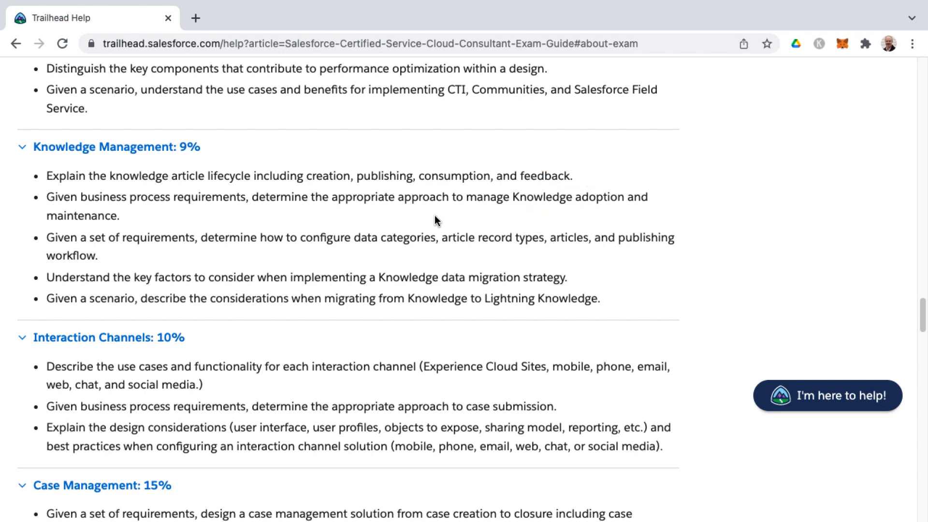
mouse_move(463, 252)
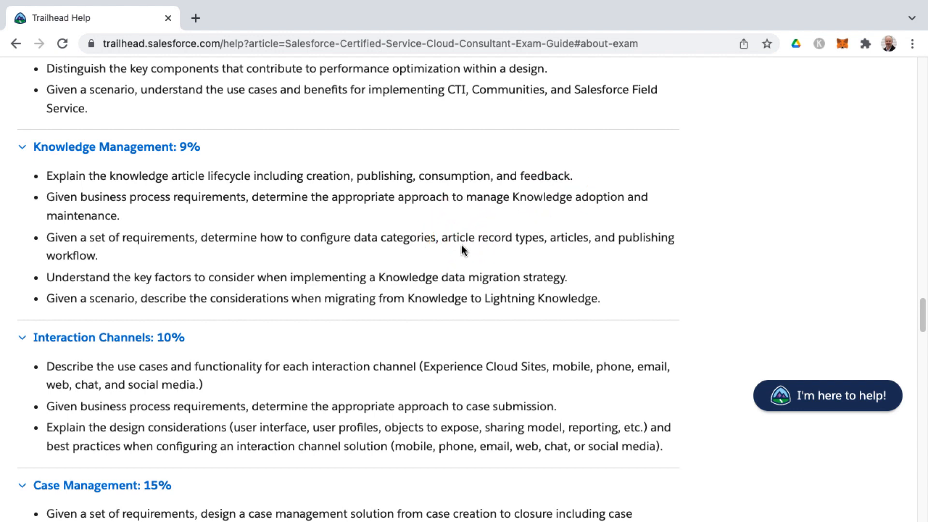
mouse_move(109, 165)
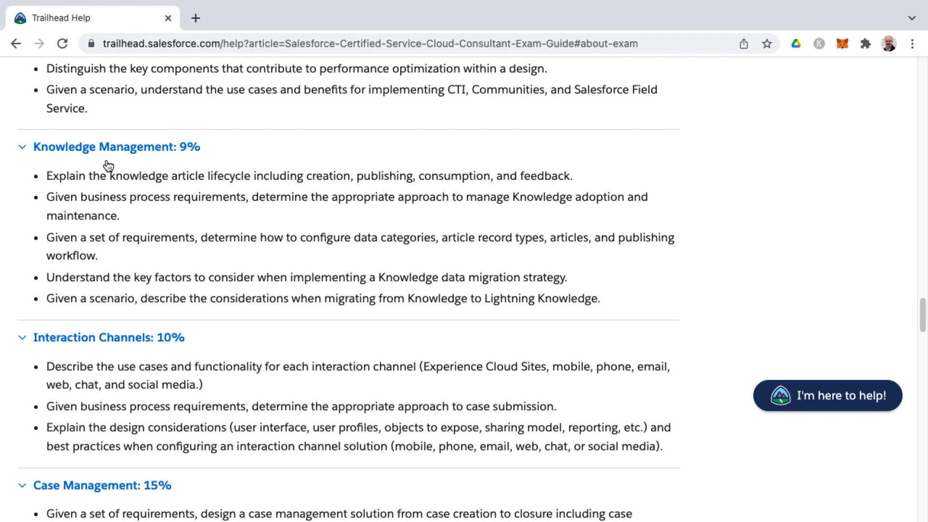
mouse_move(225, 234)
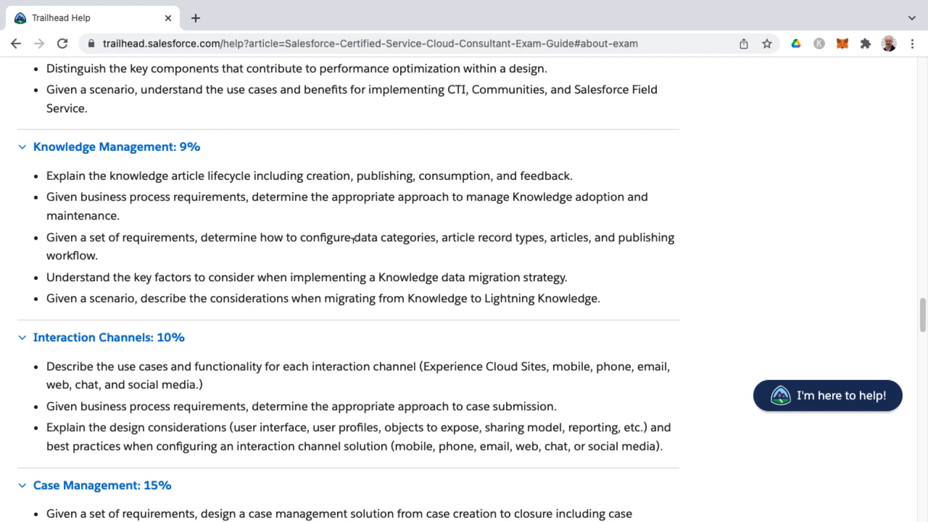
mouse_move(529, 256)
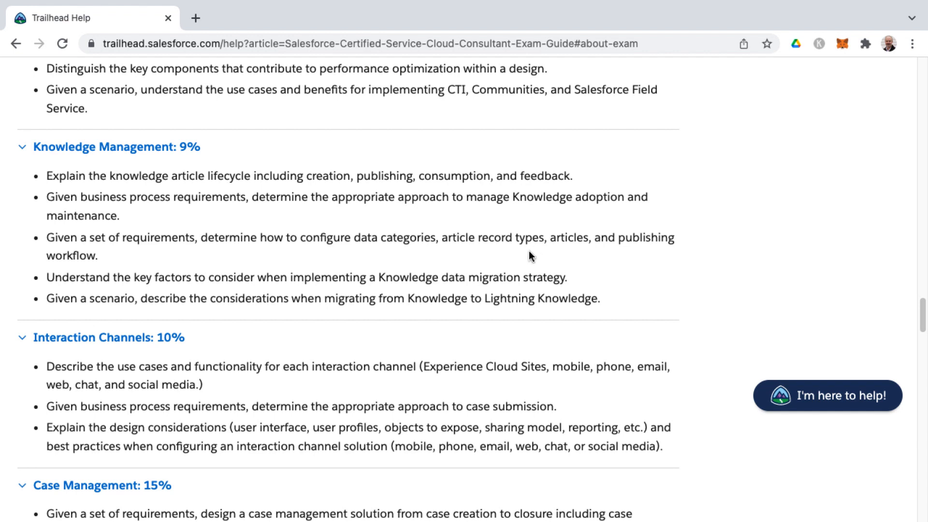
mouse_move(139, 278)
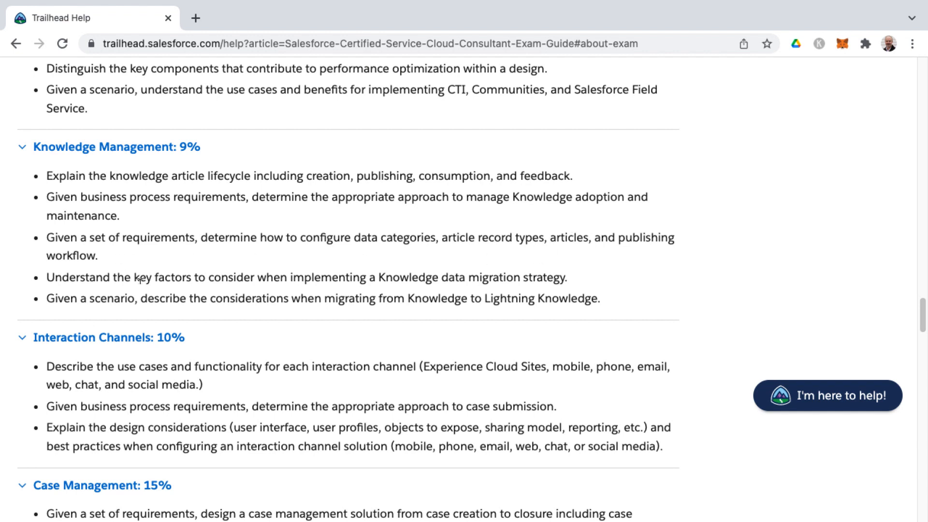
mouse_move(287, 269)
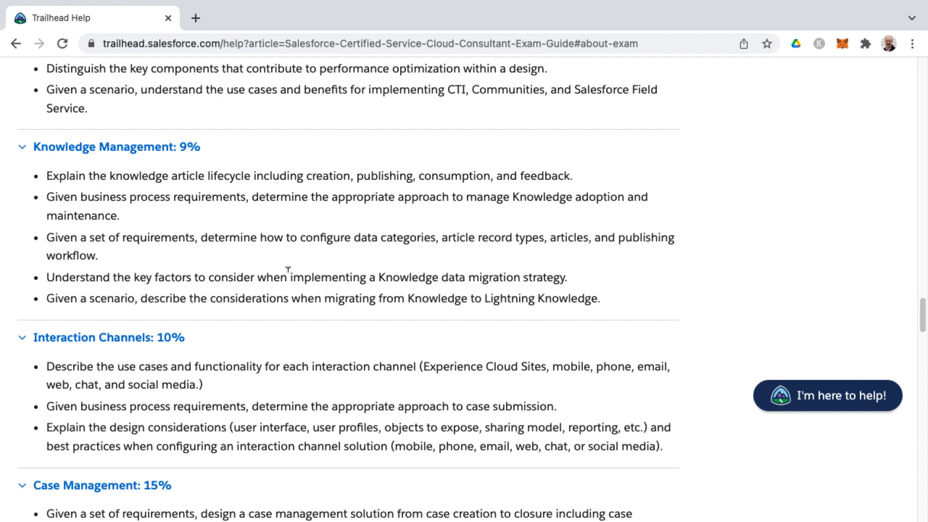
mouse_move(422, 273)
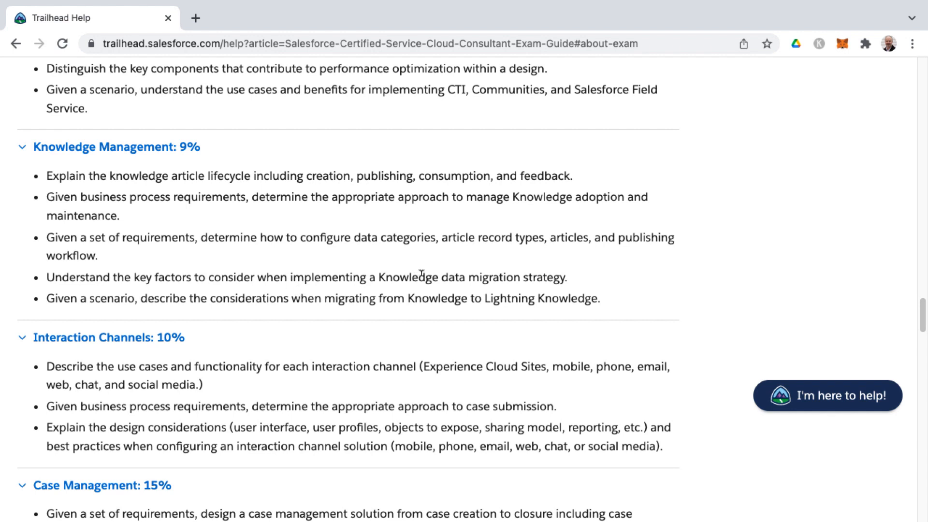
mouse_move(428, 275)
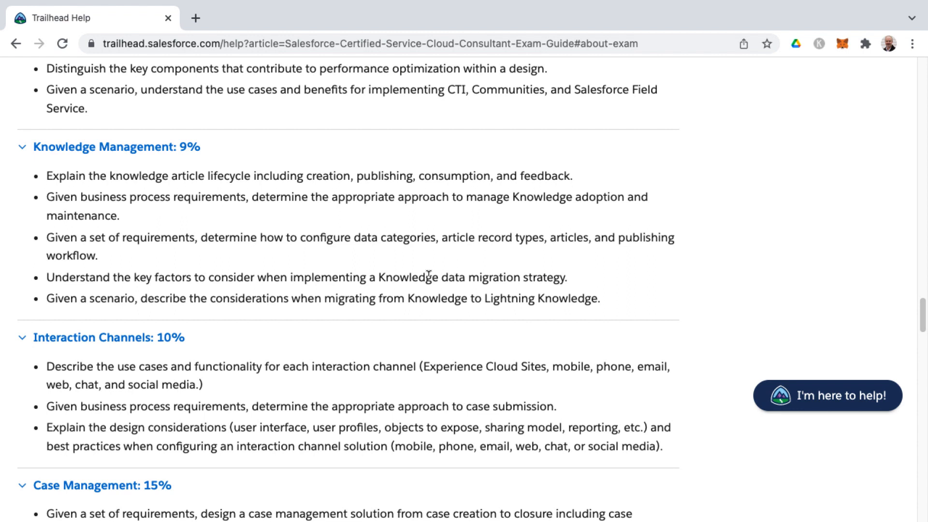
mouse_move(447, 296)
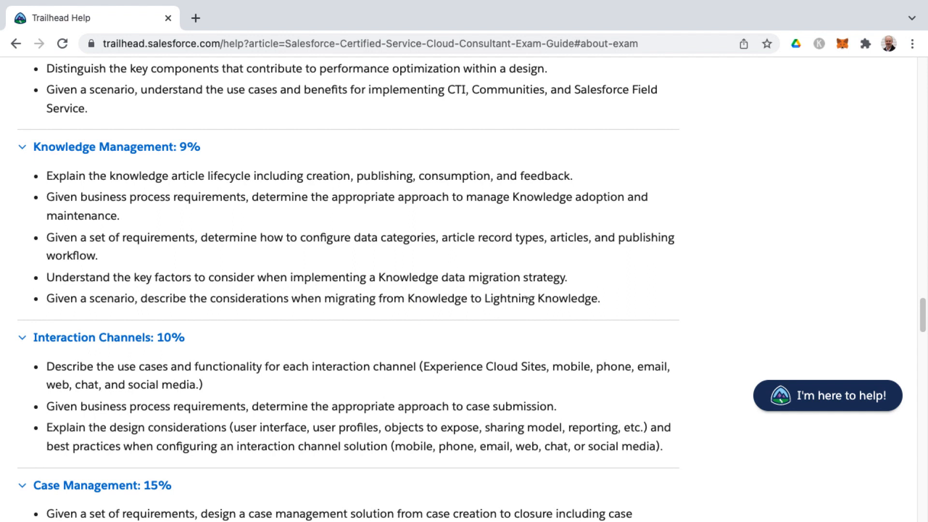
double_click(541, 299)
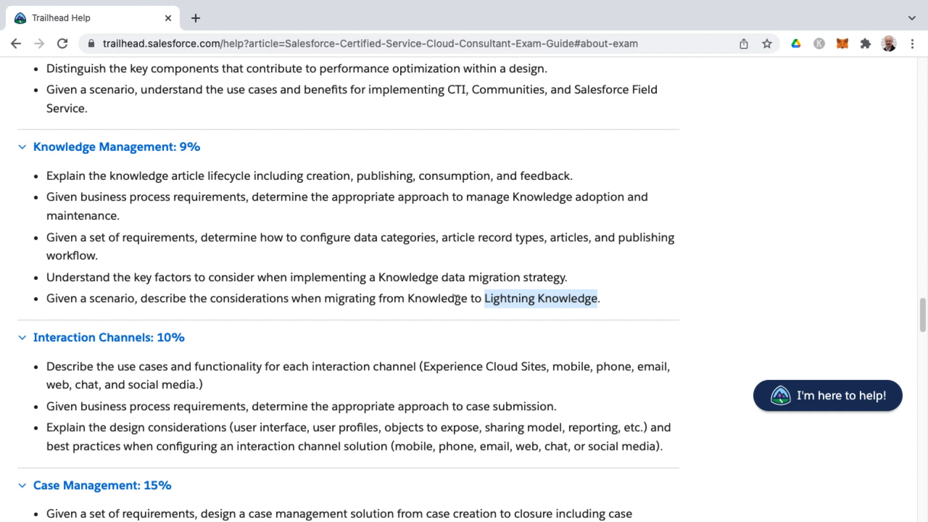
mouse_move(325, 327)
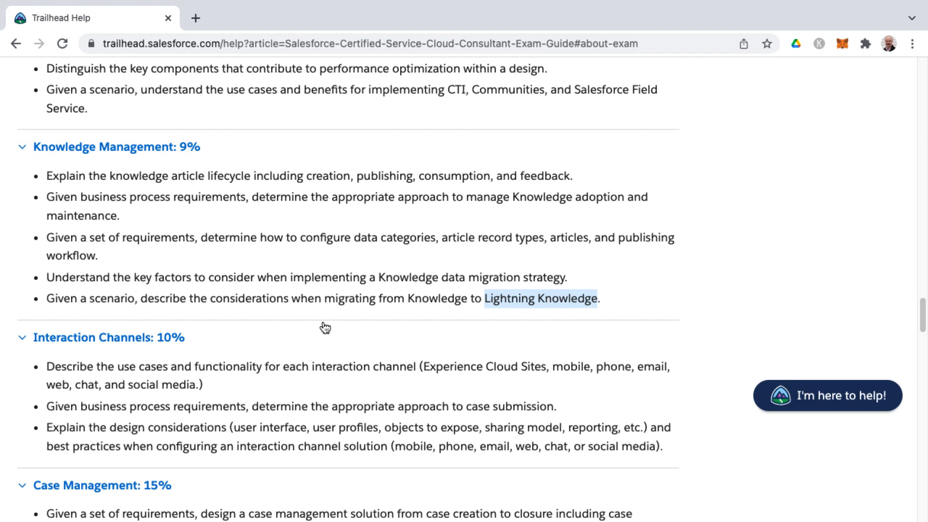
Step: Move down to the Interaction Channels objectives and clear the Lightning Knowledge selection
scroll(down, 3)
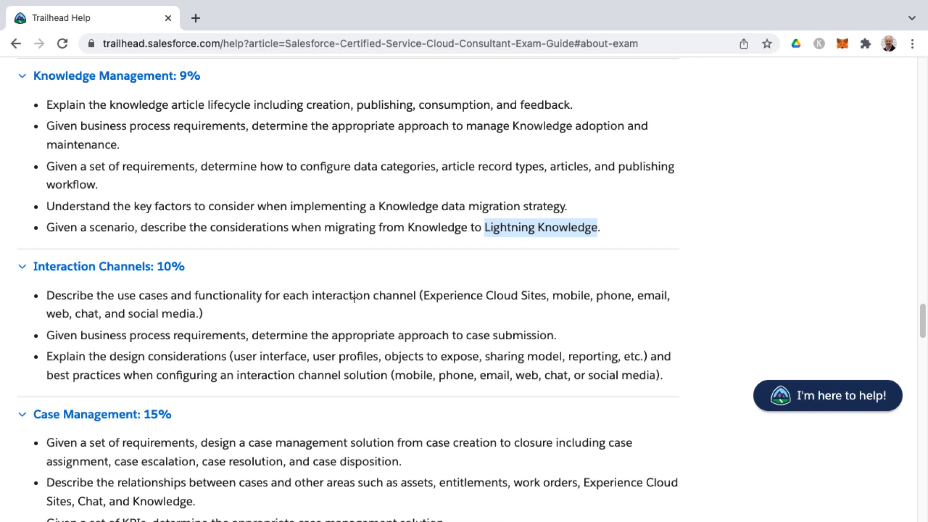
mouse_move(447, 294)
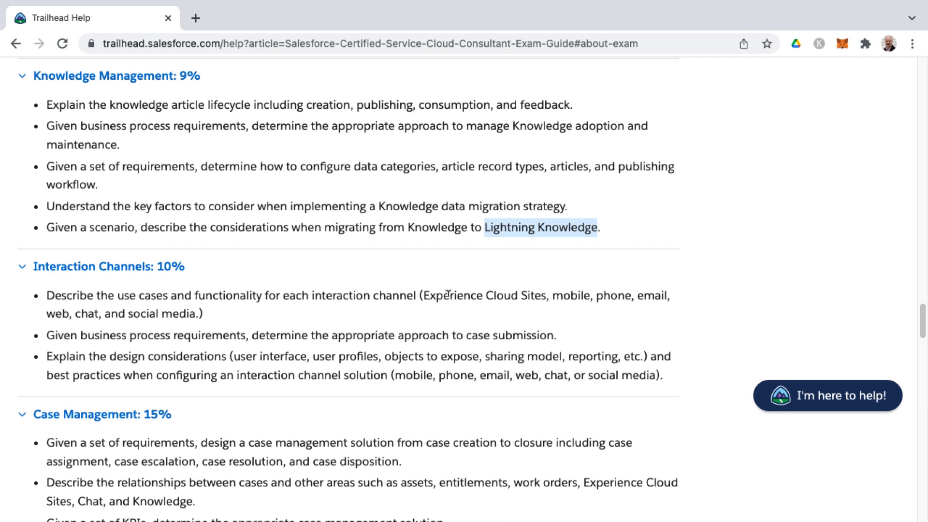
double_click(452, 296)
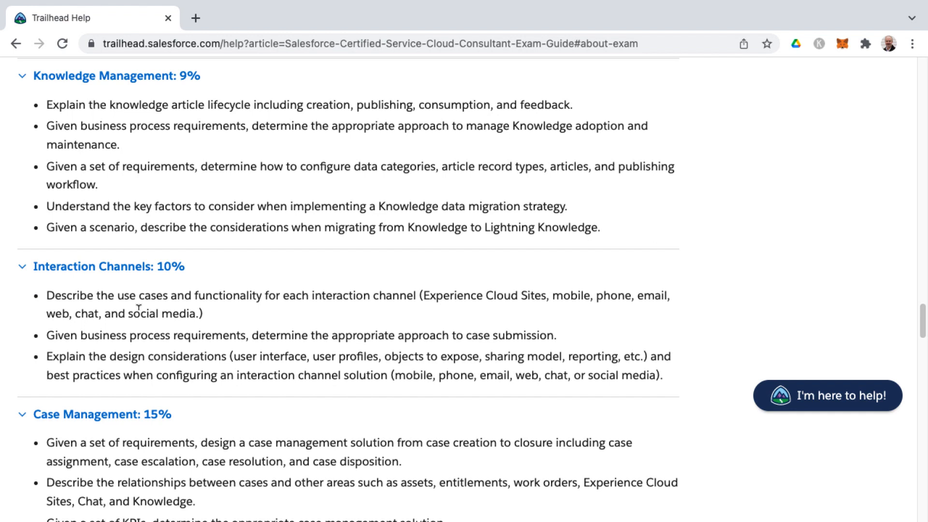
mouse_move(643, 321)
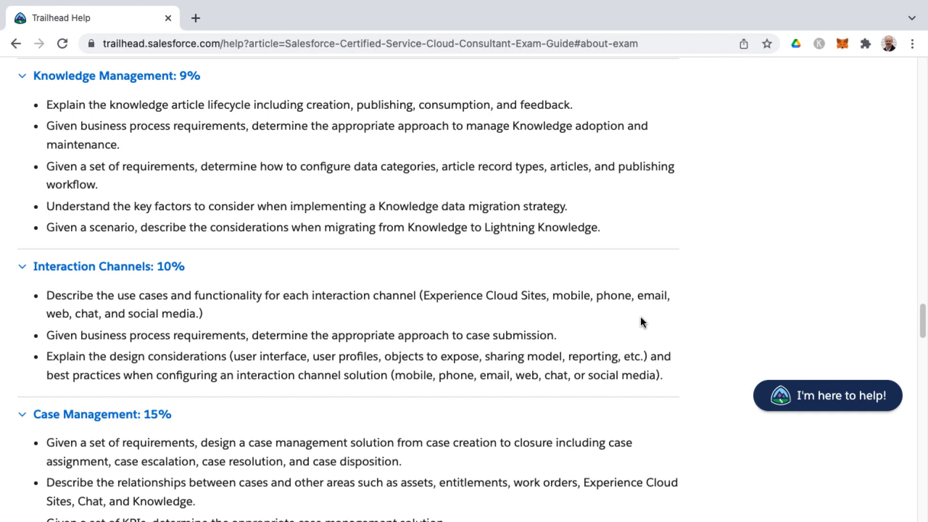
mouse_move(469, 296)
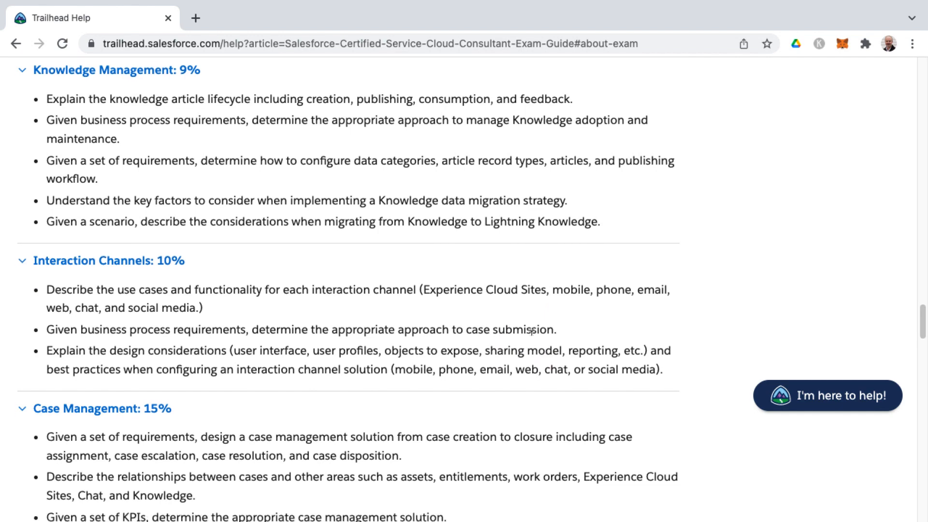
Step: Scroll so the full Case Management: 15% objectives, KPIs and entitlements included, are visible
scroll(down, 3)
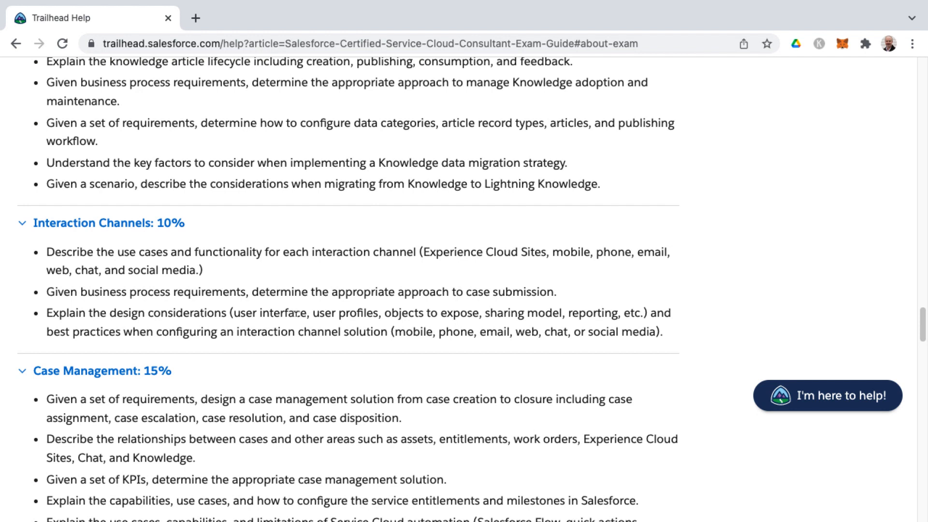
mouse_move(399, 327)
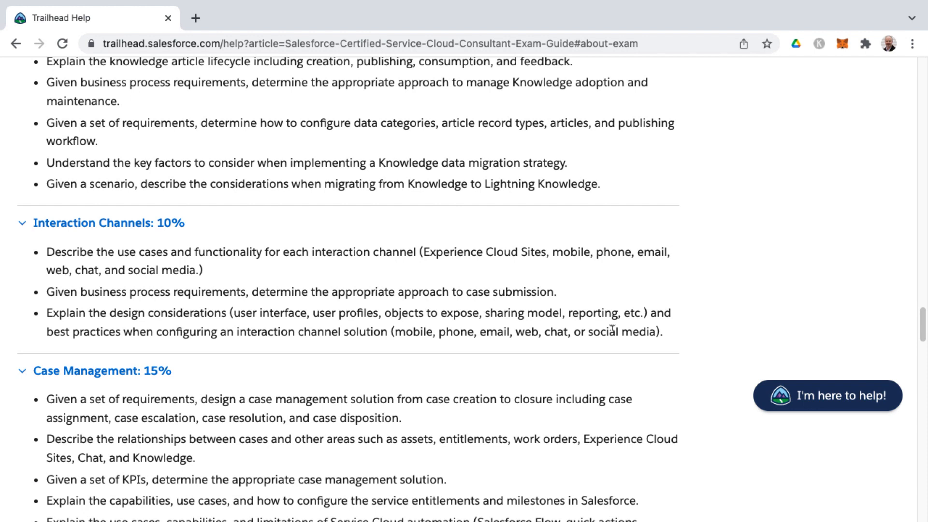
mouse_move(518, 325)
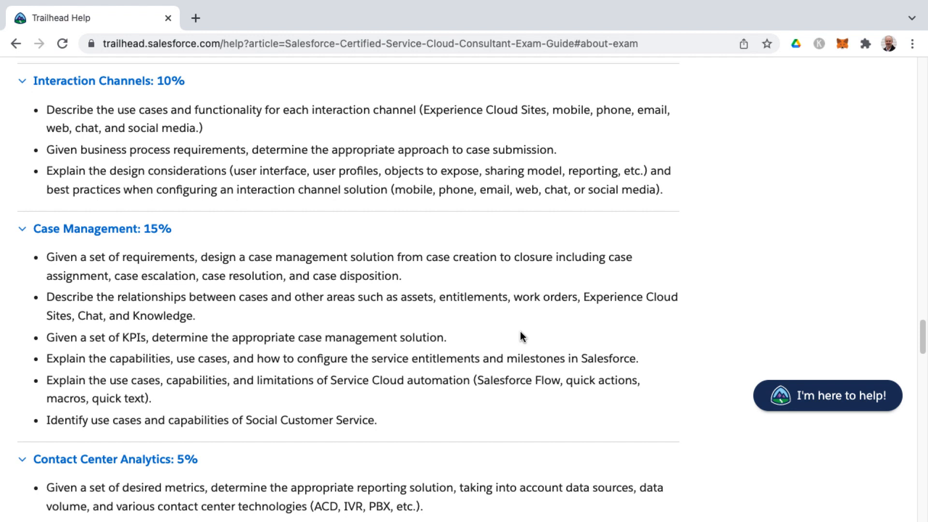
mouse_move(128, 243)
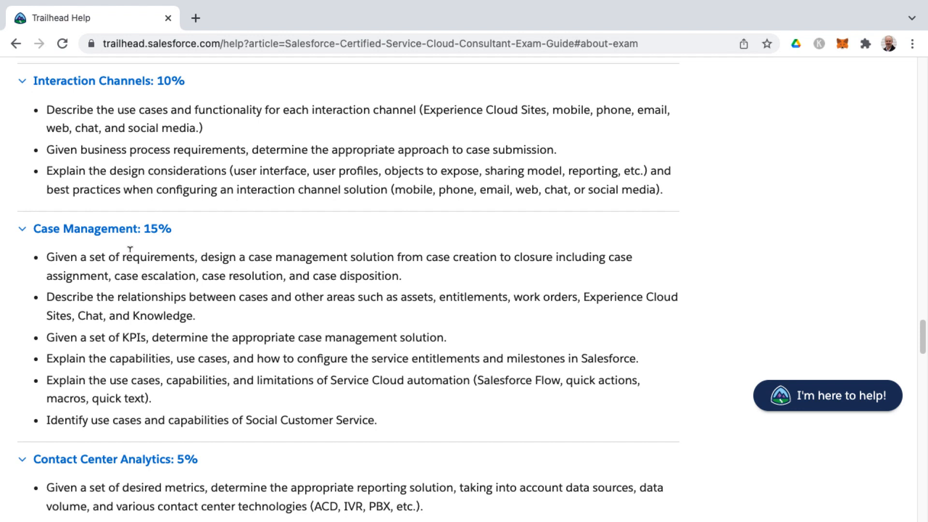
mouse_move(107, 243)
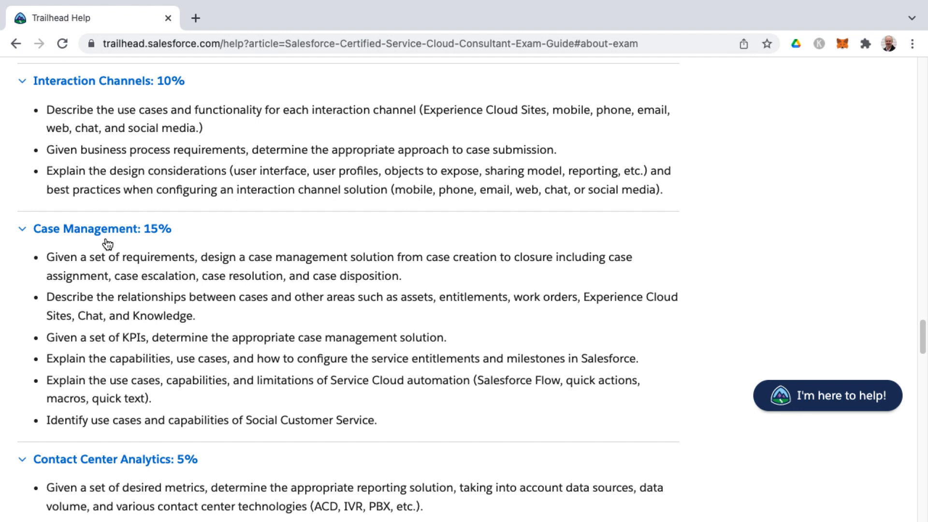
mouse_move(122, 244)
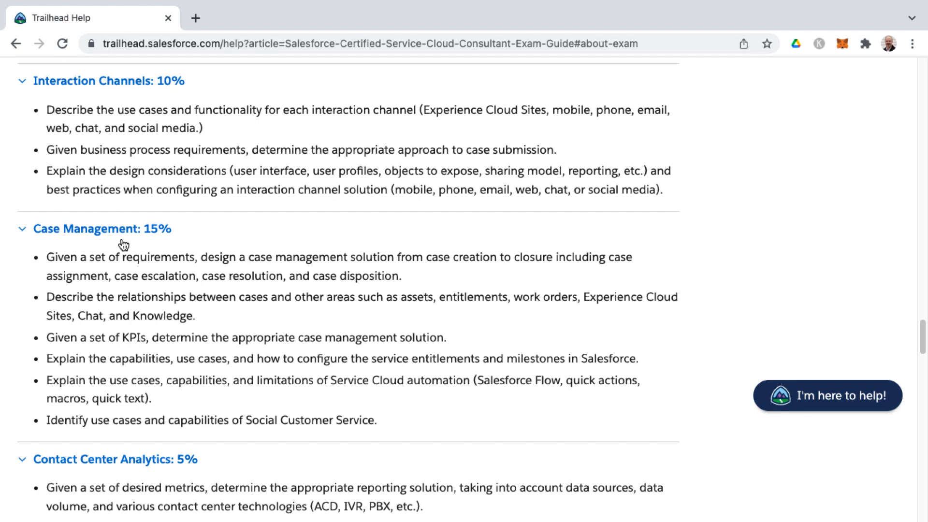
mouse_move(50, 239)
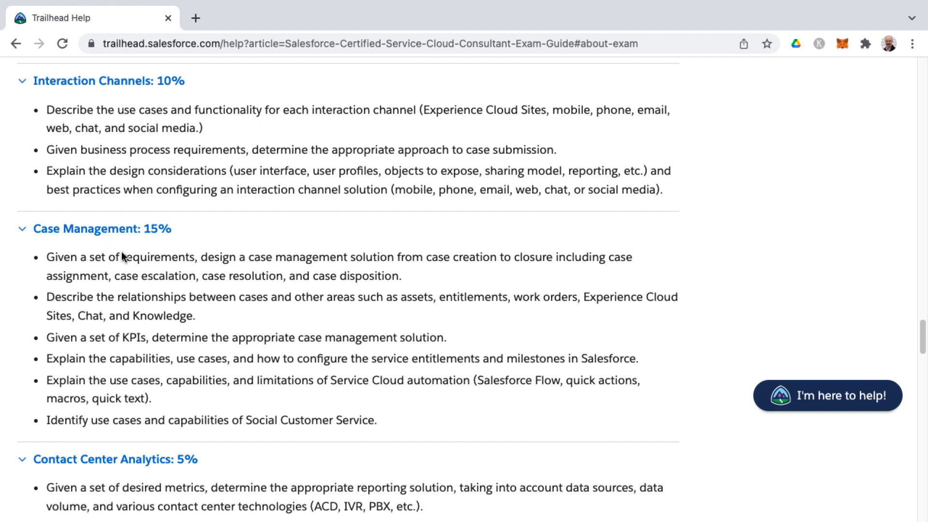
mouse_move(382, 255)
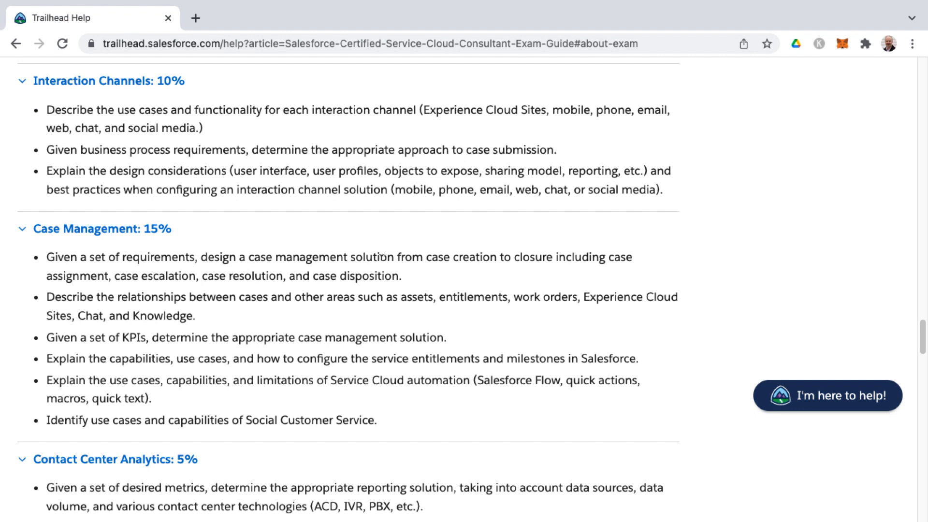
mouse_move(532, 271)
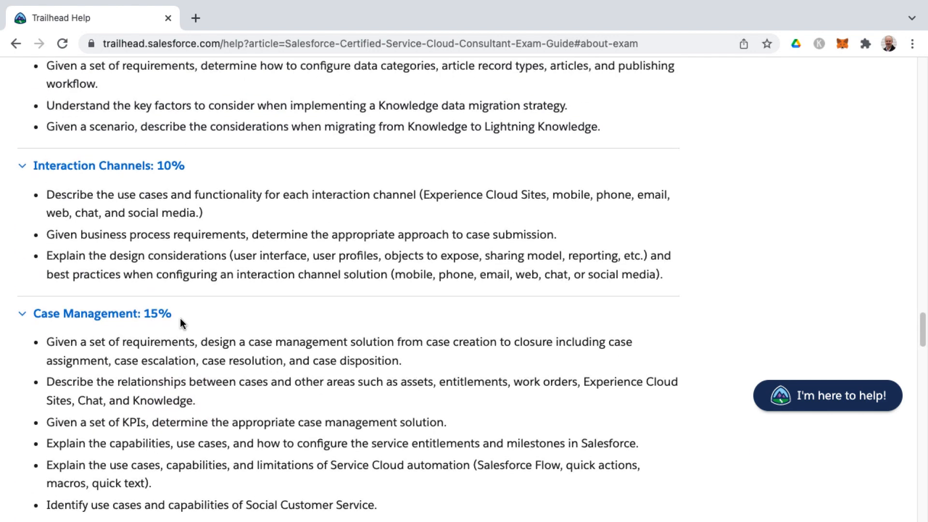
scroll(up, 3)
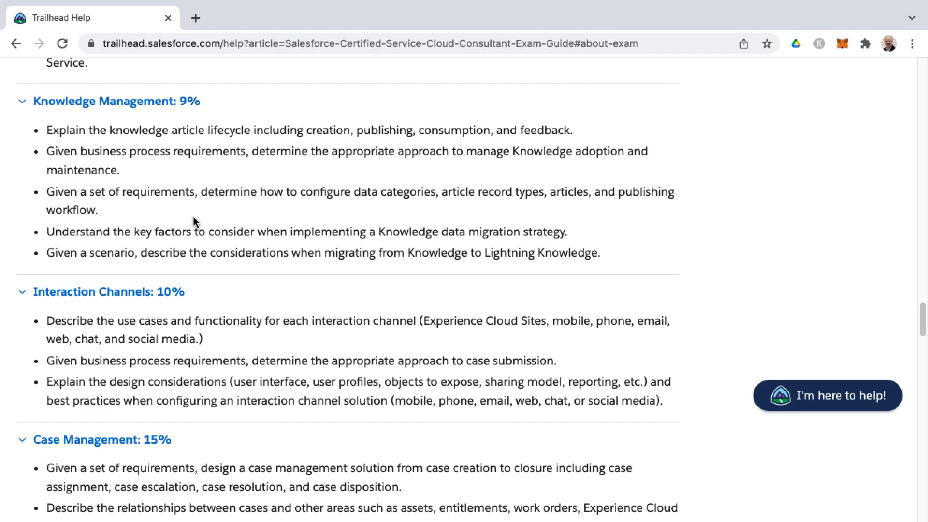
scroll(down, 3)
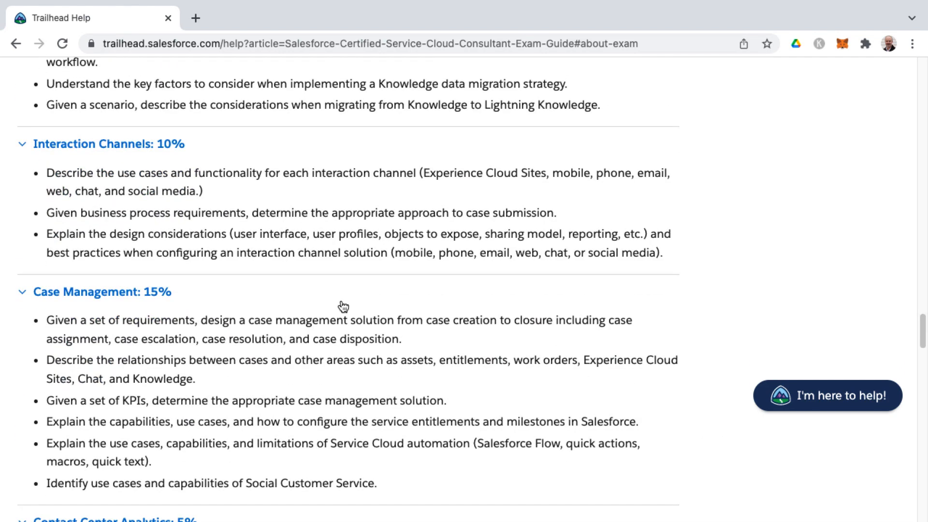
scroll(down, 3)
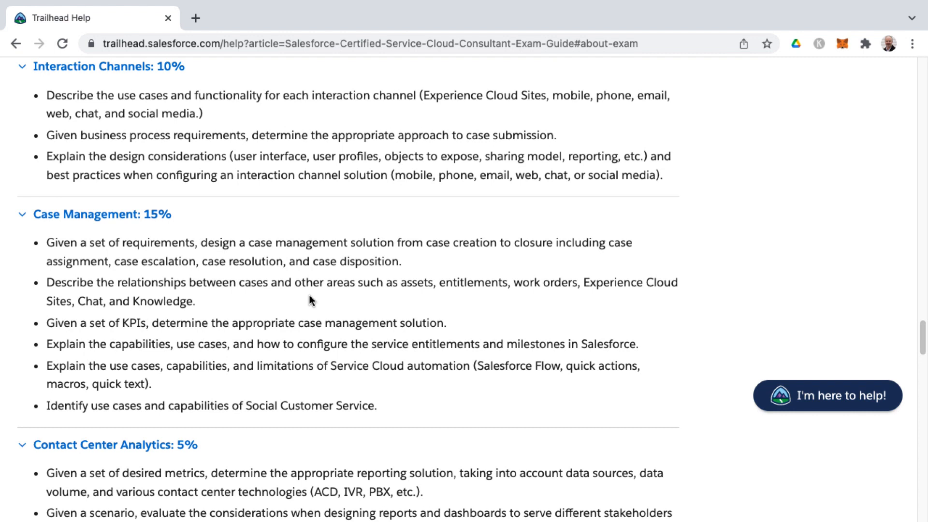
mouse_move(316, 283)
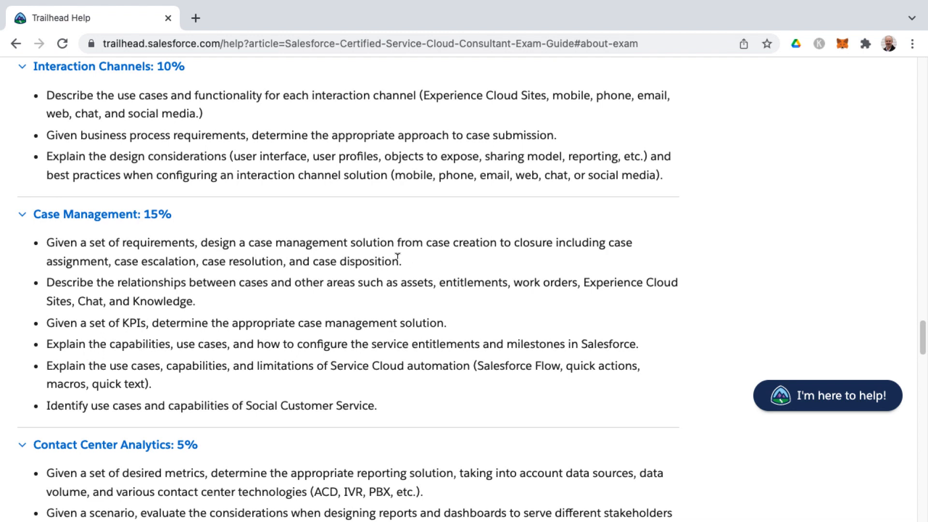
mouse_move(472, 262)
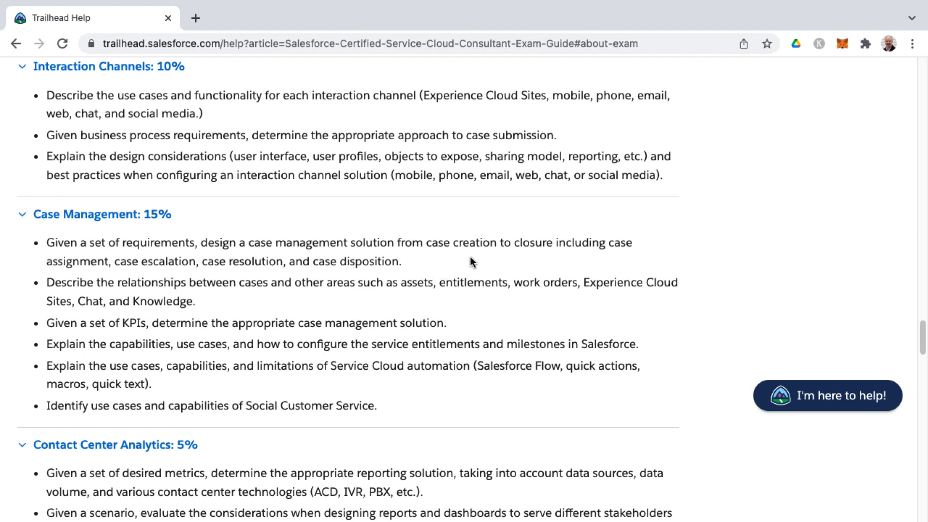
mouse_move(468, 266)
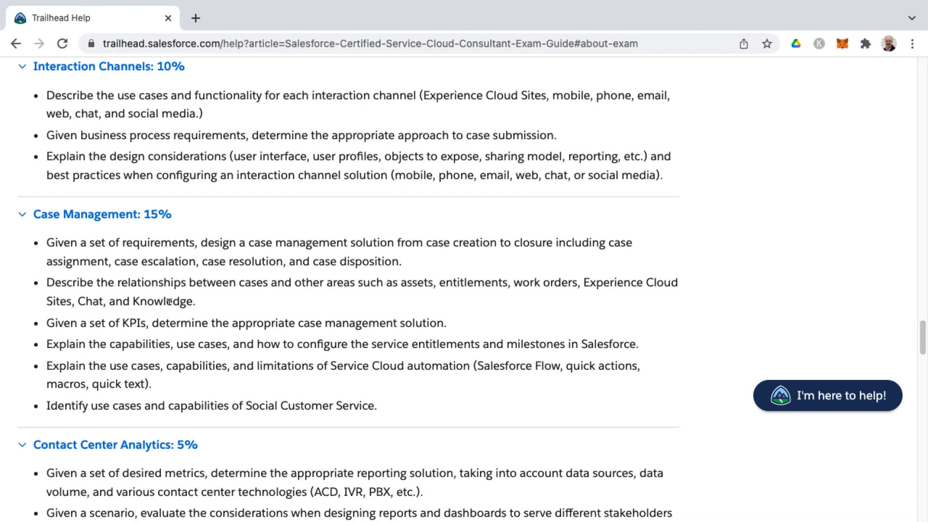
mouse_move(136, 321)
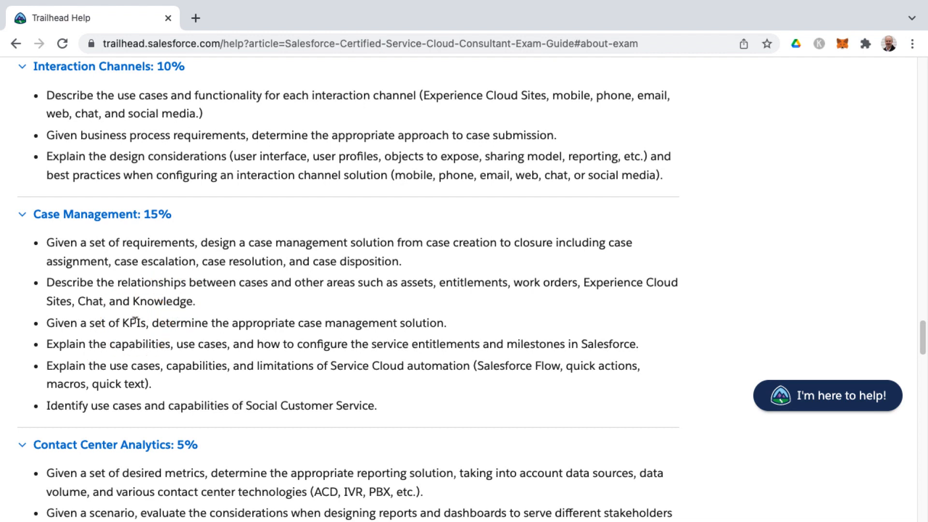
double_click(133, 323)
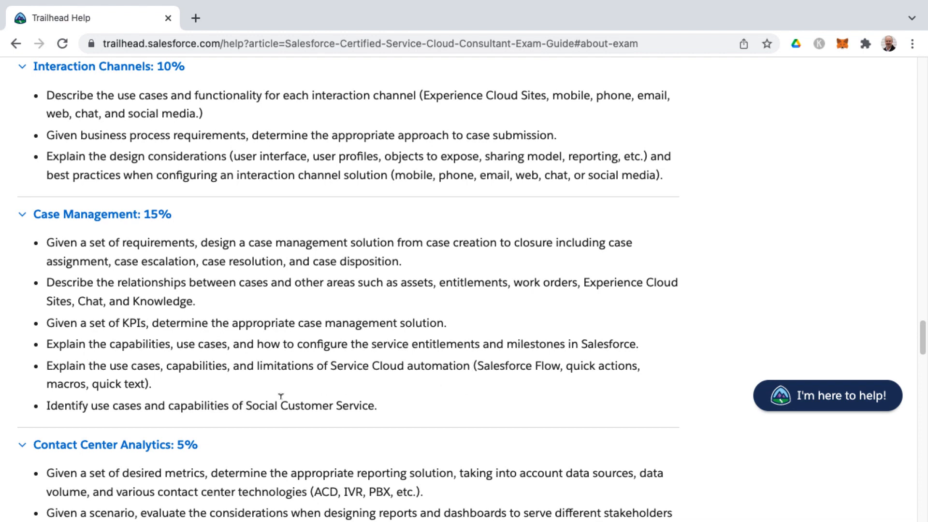
mouse_move(357, 366)
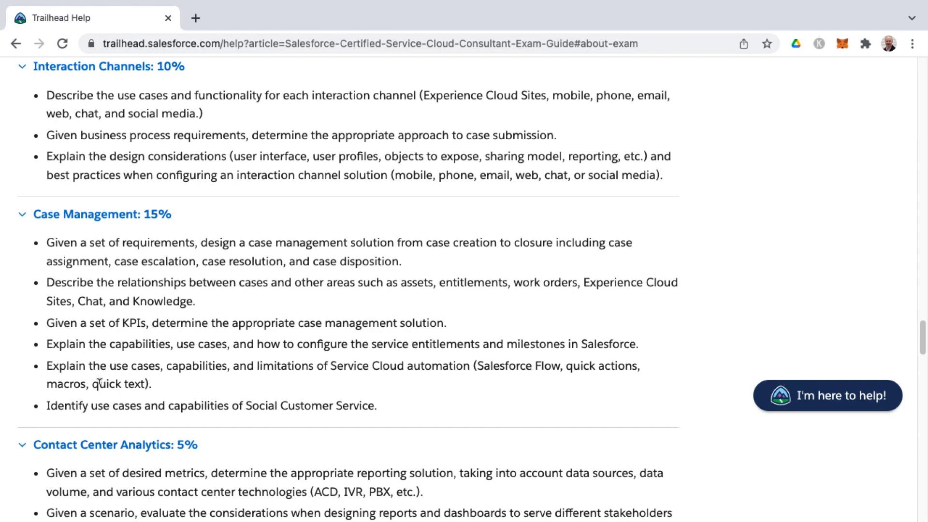
Step: Scroll until both Contact Center Analytics: 5% objectives show in full
scroll(down, 3)
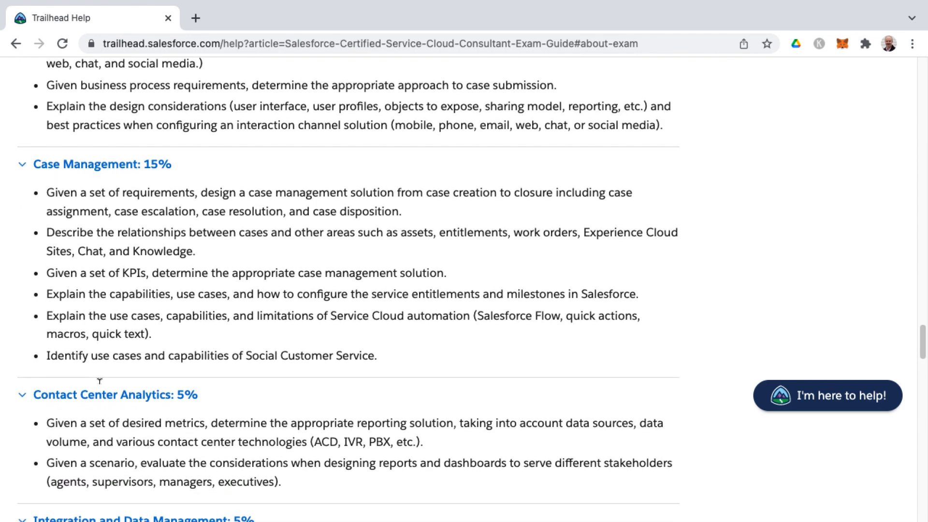
scroll(down, 3)
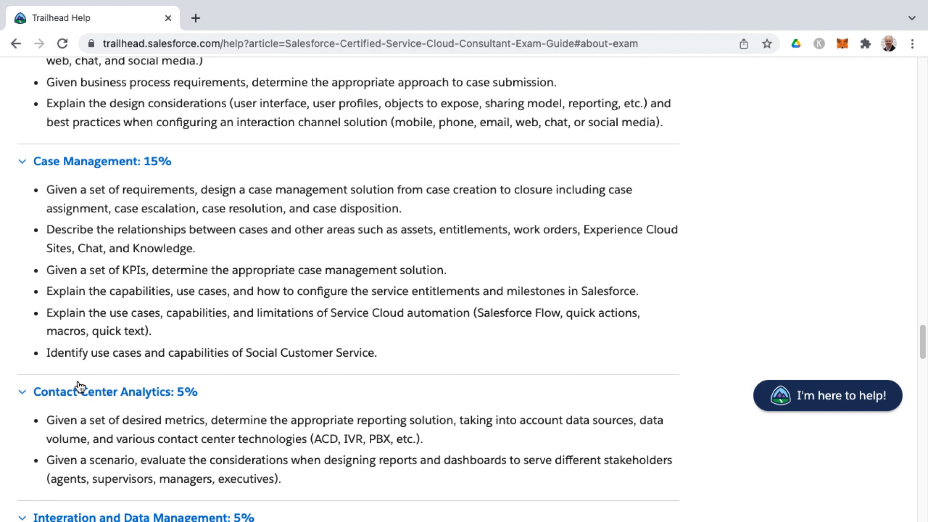
mouse_move(77, 331)
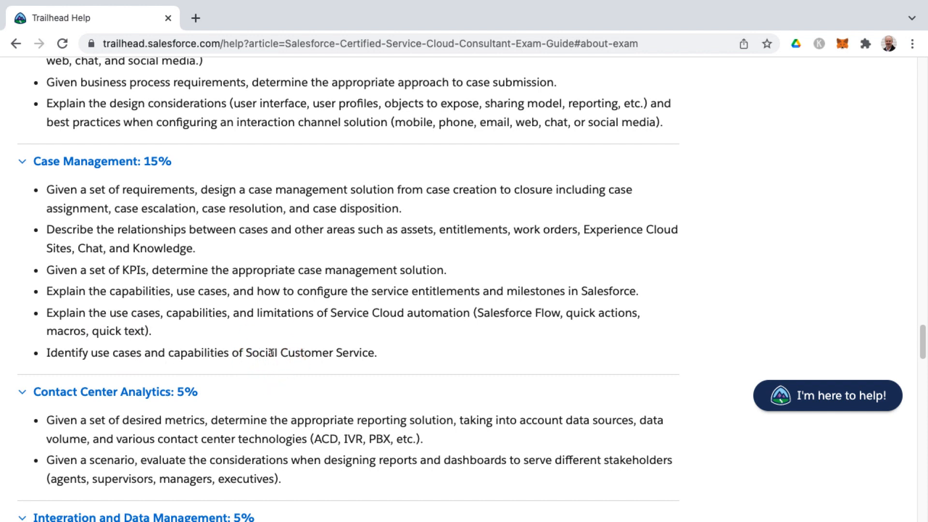
mouse_move(265, 339)
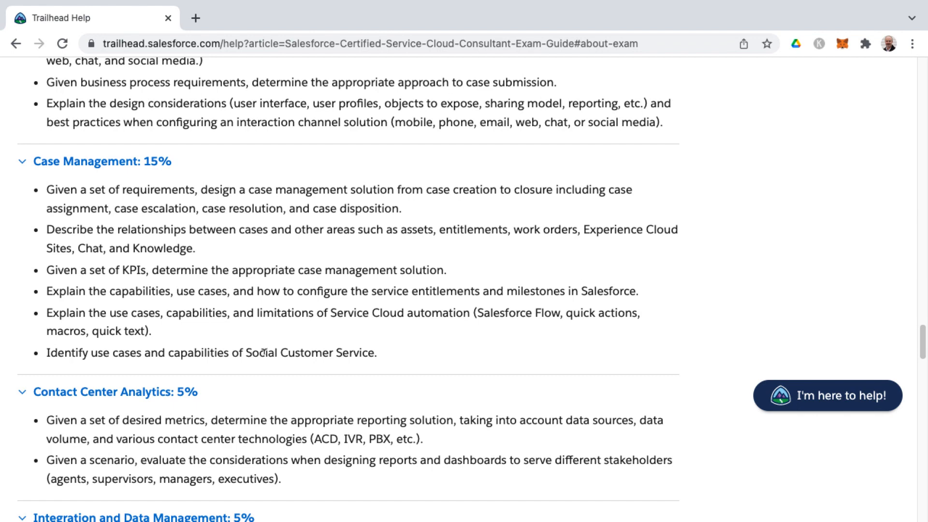
scroll(down, 3)
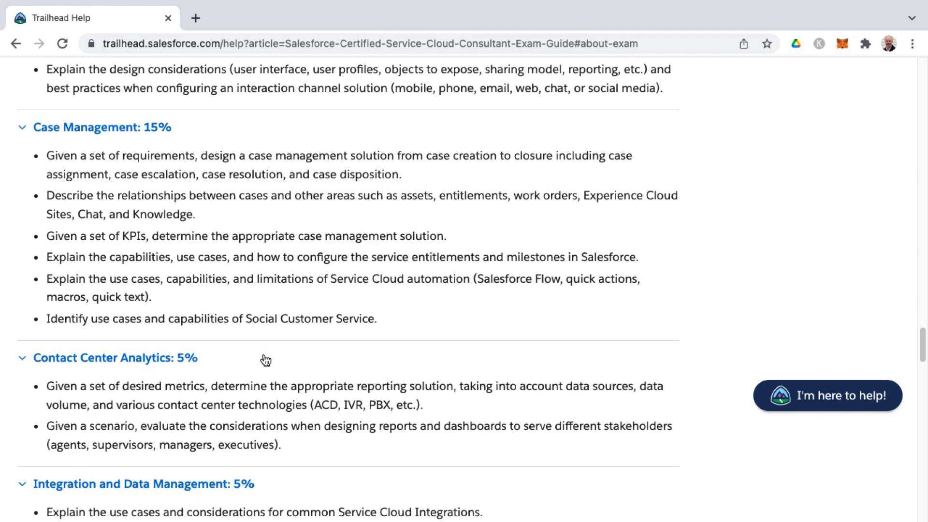
scroll(down, 3)
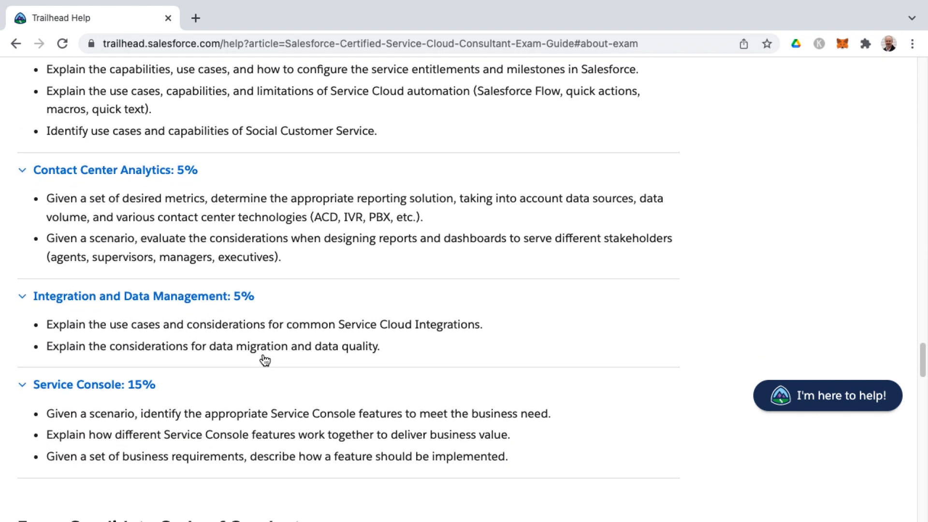
scroll(down, 3)
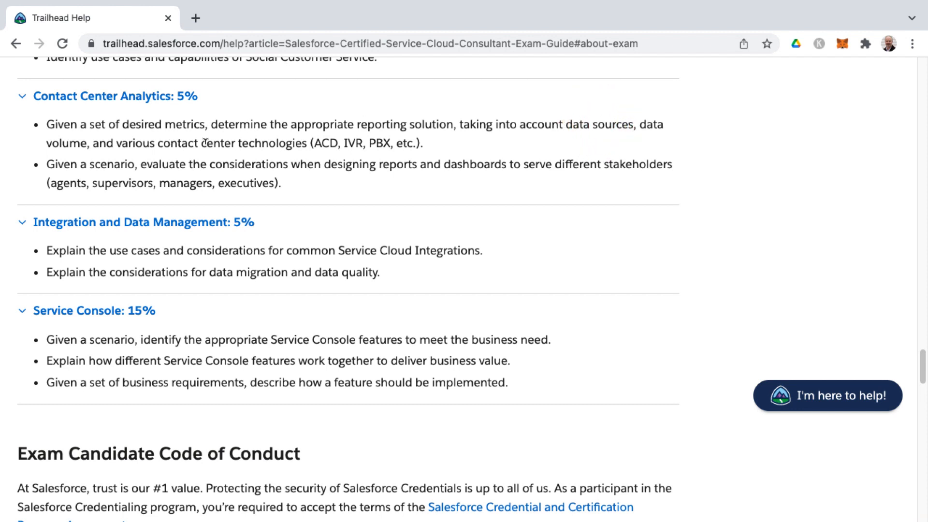
click(328, 147)
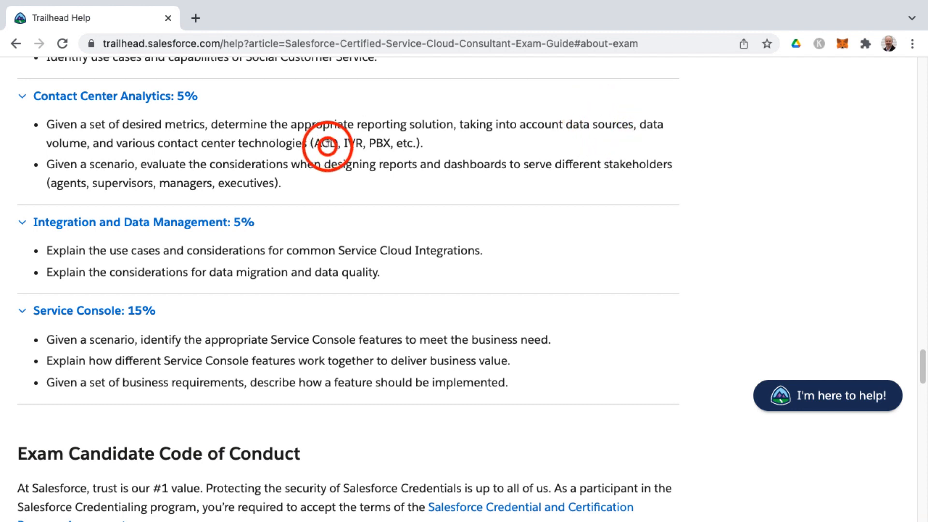
double_click(351, 143)
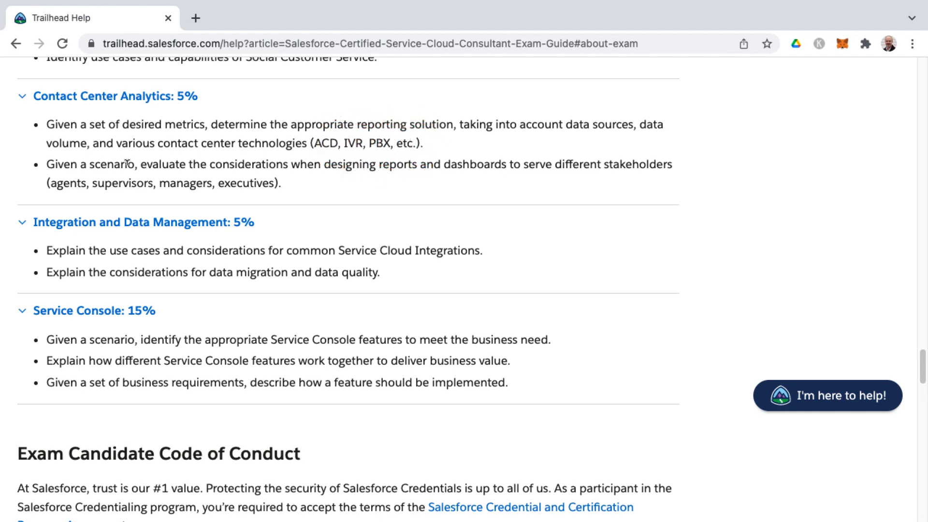
mouse_move(377, 181)
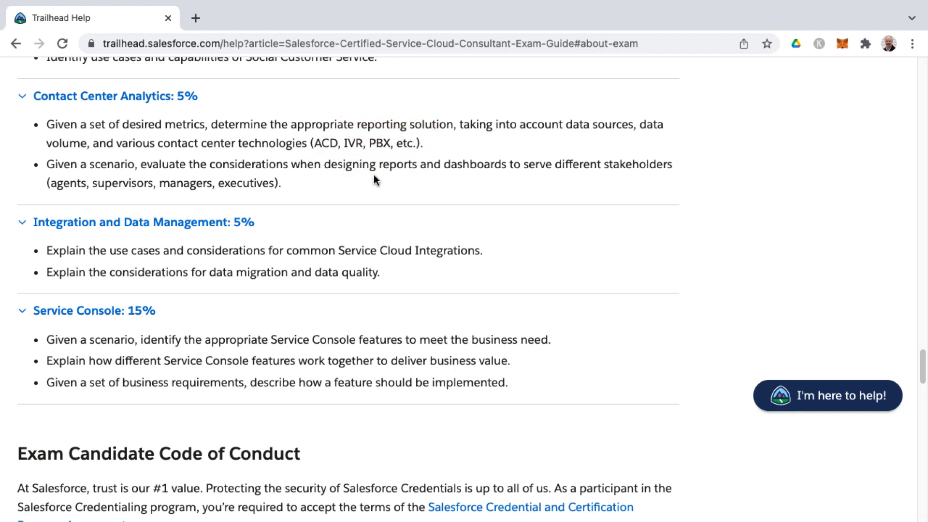
mouse_move(593, 179)
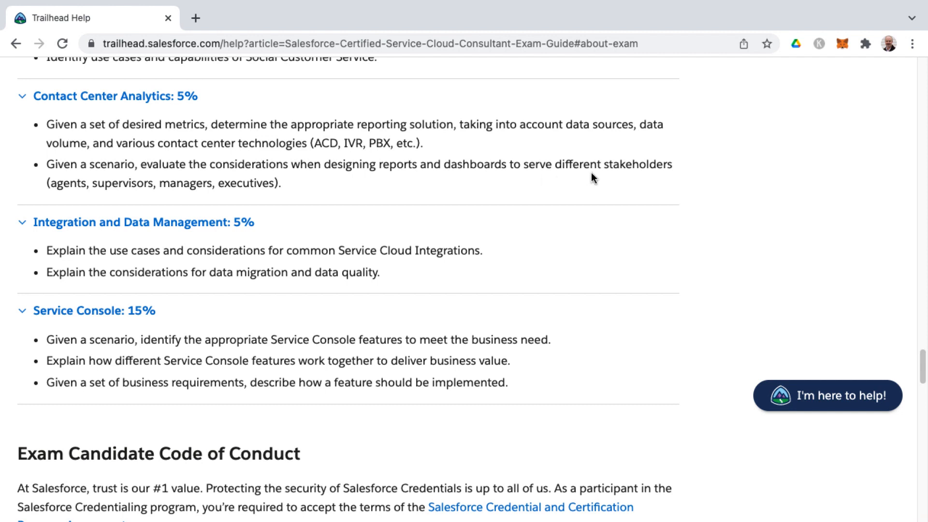
mouse_move(135, 196)
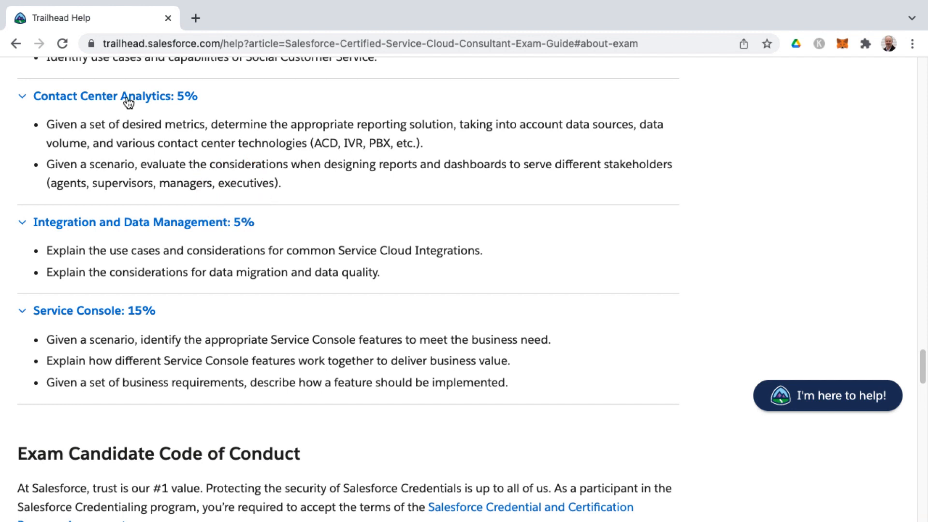
mouse_move(137, 164)
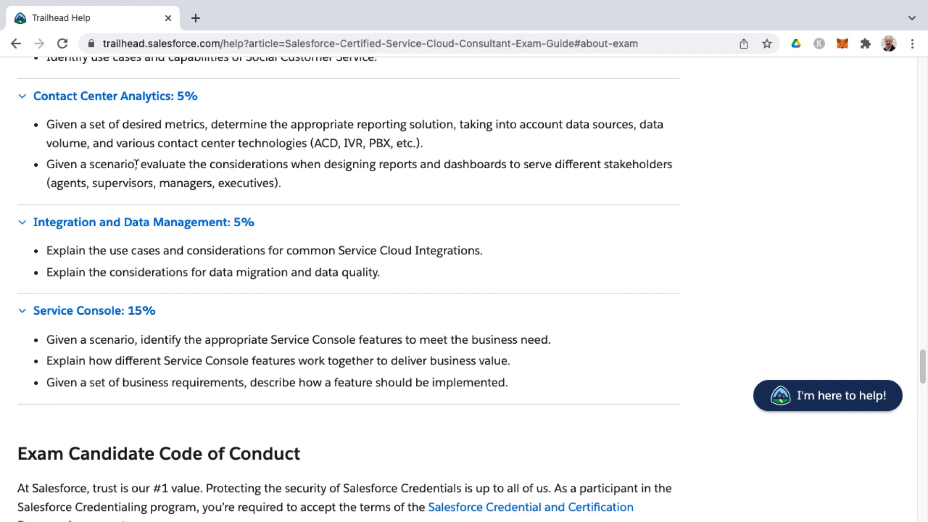
mouse_move(214, 193)
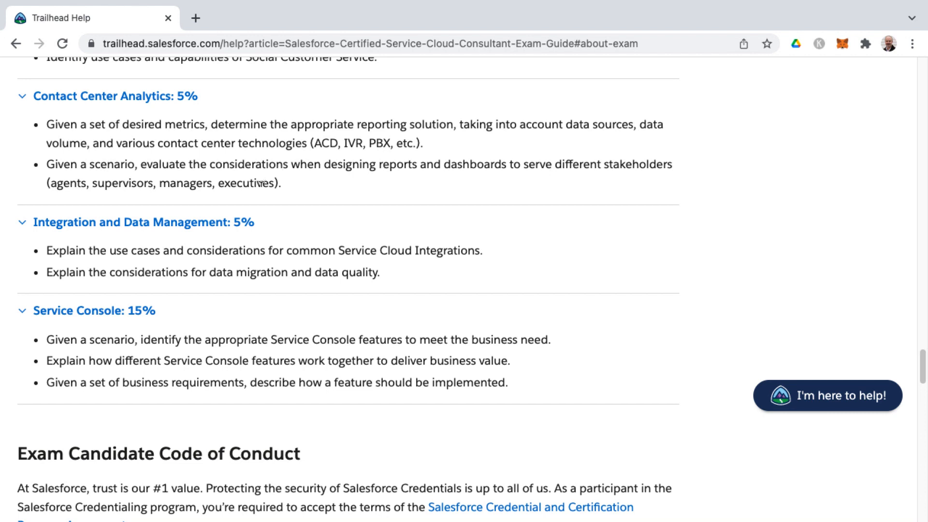
mouse_move(431, 181)
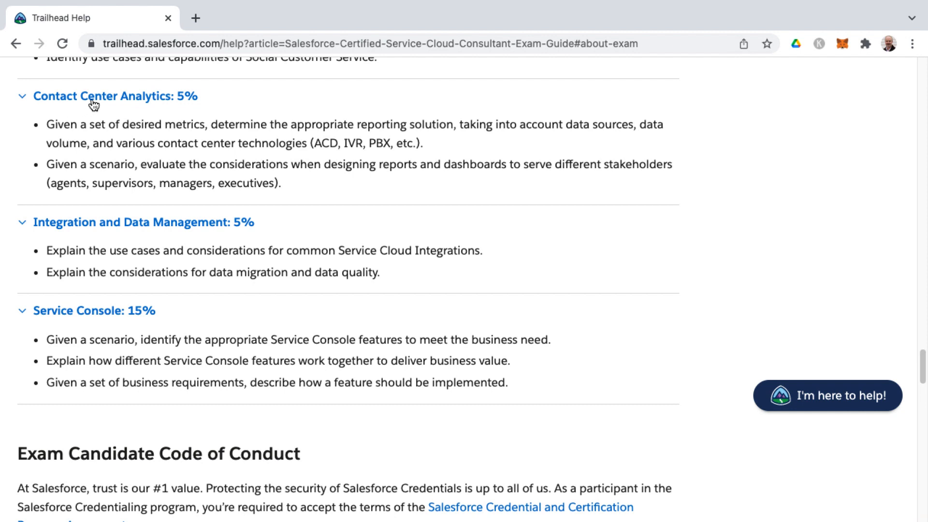
mouse_move(92, 106)
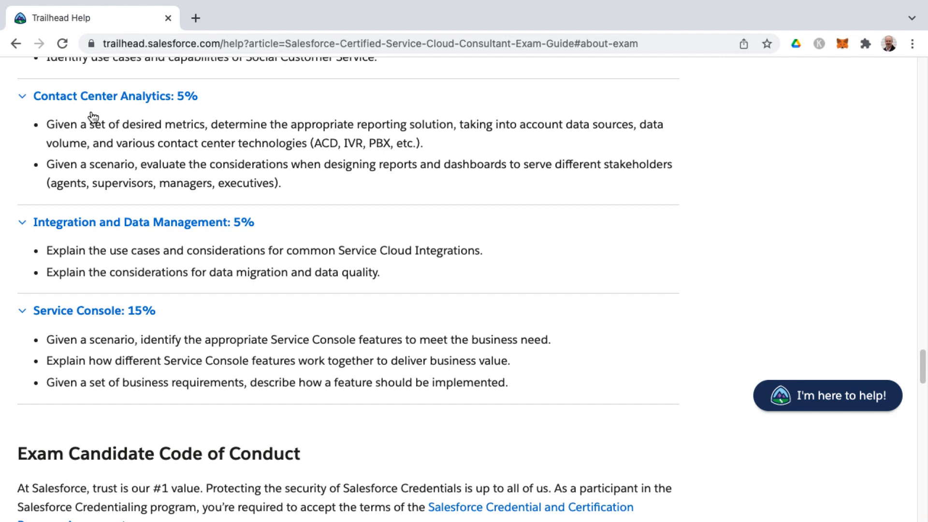
mouse_move(120, 332)
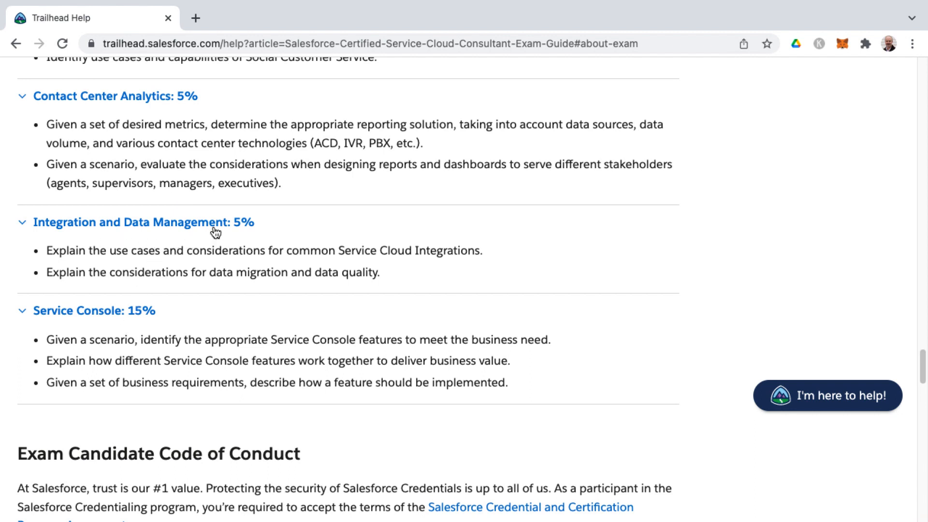
mouse_move(214, 265)
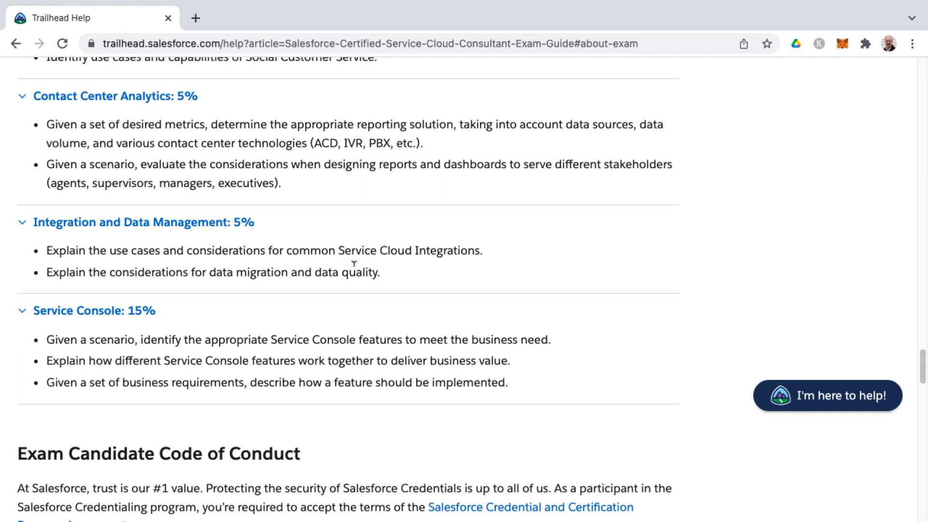
mouse_move(260, 230)
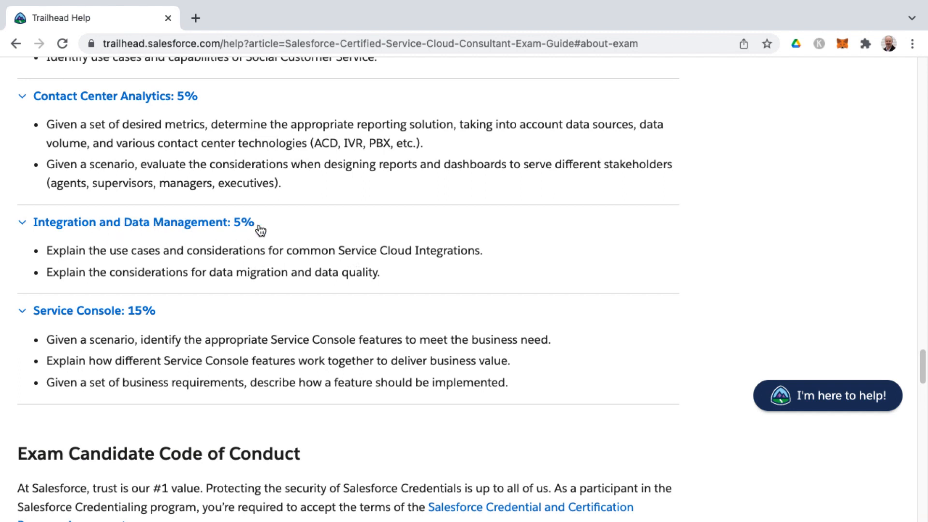
mouse_move(119, 332)
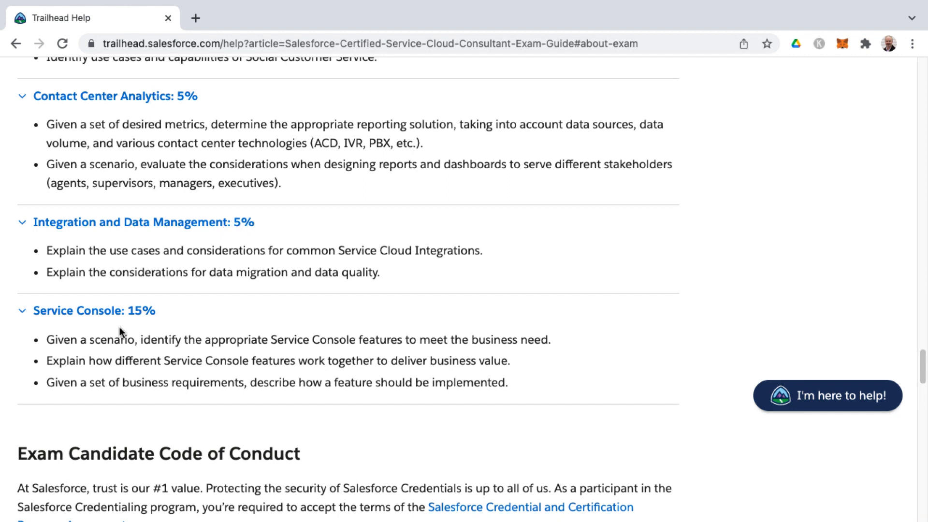
mouse_move(139, 325)
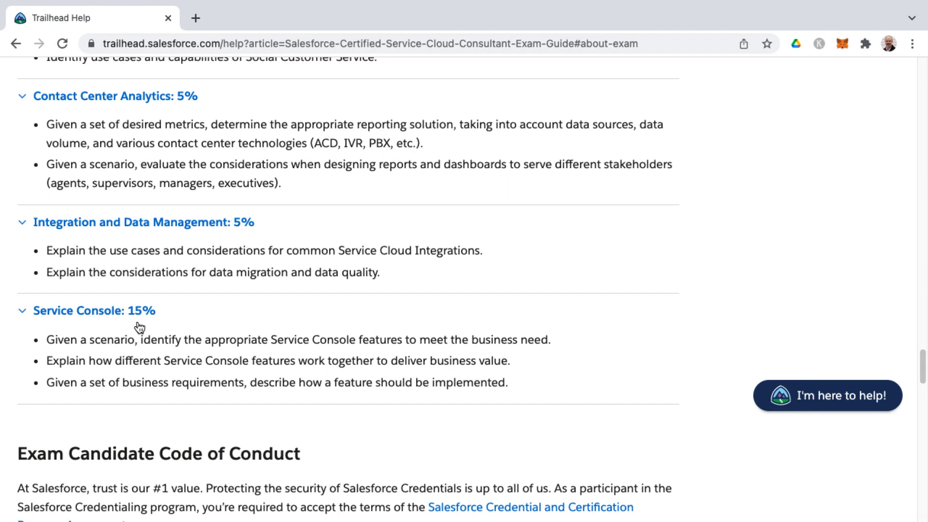
mouse_move(103, 328)
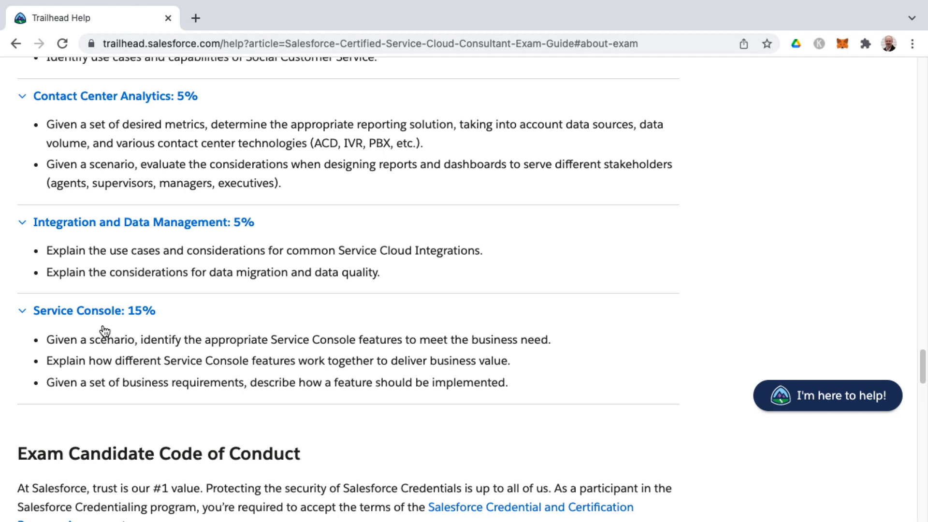
mouse_move(106, 325)
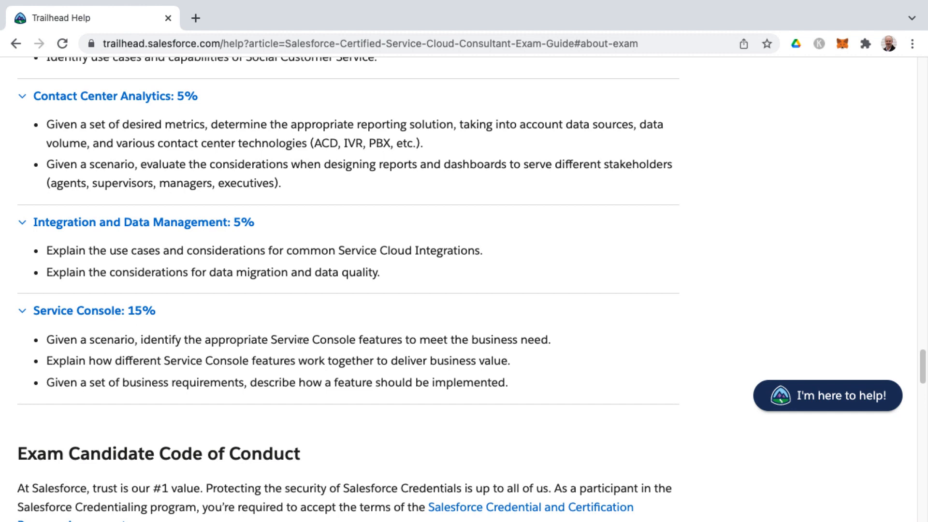
double_click(289, 339)
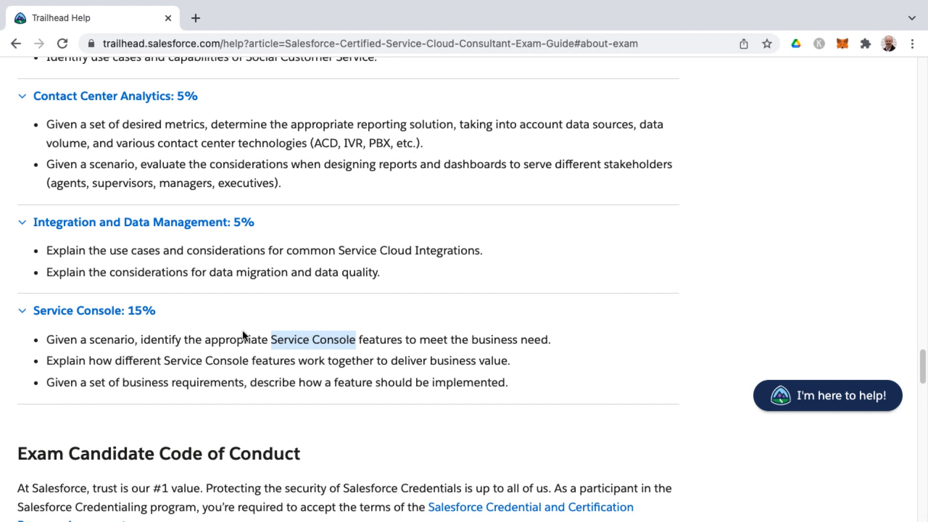
mouse_move(349, 340)
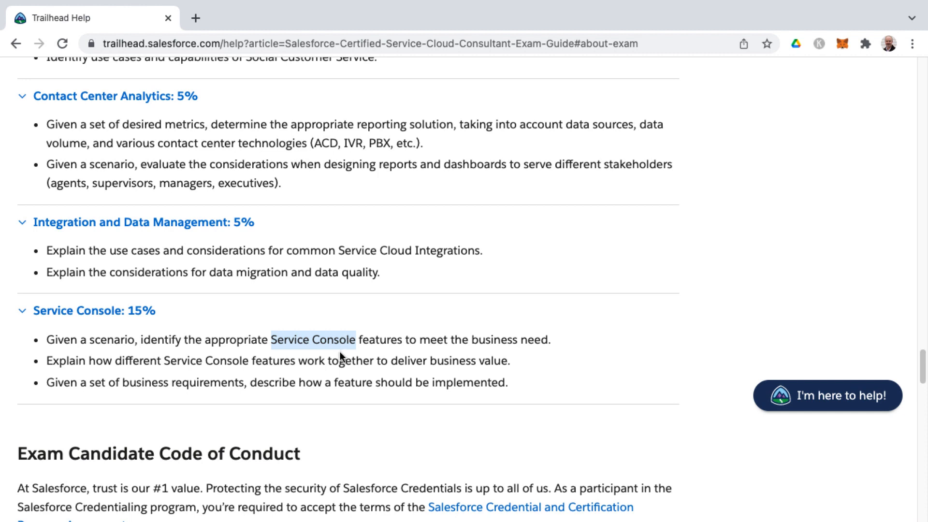
mouse_move(338, 357)
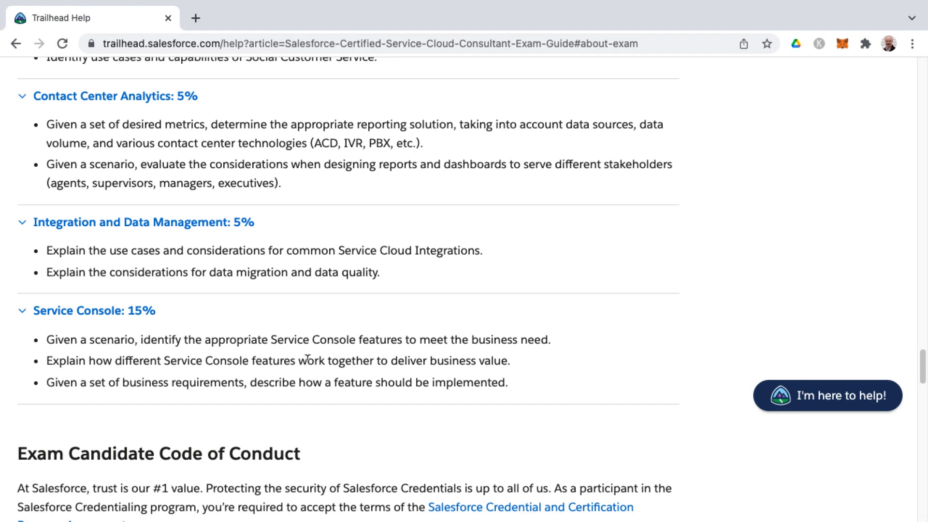
mouse_move(486, 376)
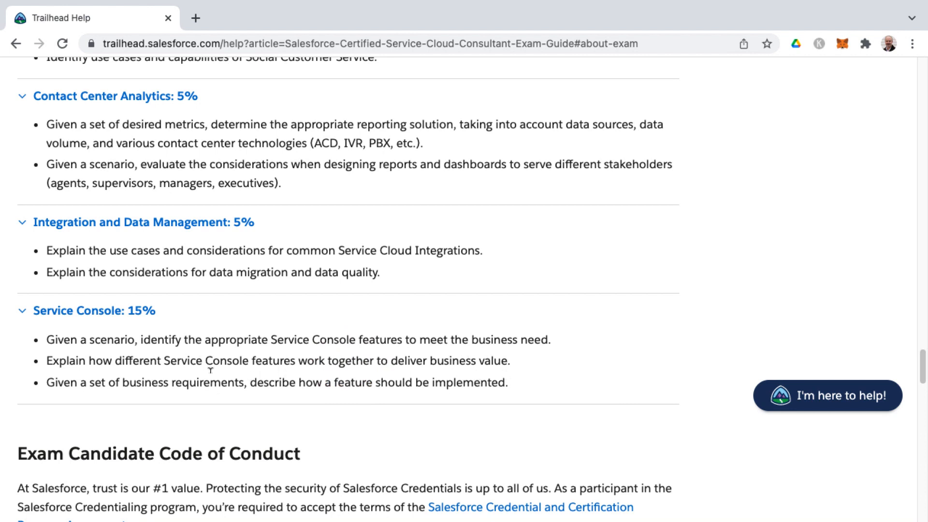
Step: Scroll past the Exam Candidate Code of Conduct to Maintaining Your Salesforce Certification
scroll(down, 3)
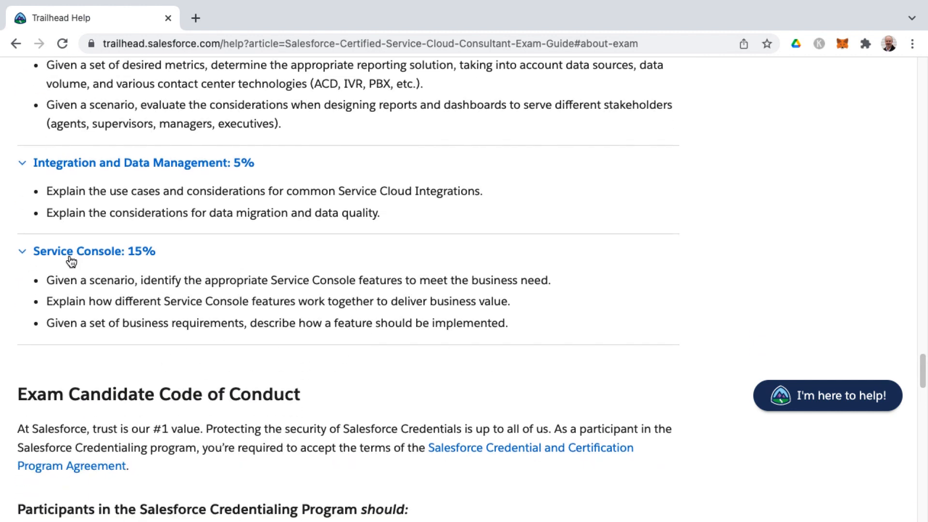
mouse_move(81, 263)
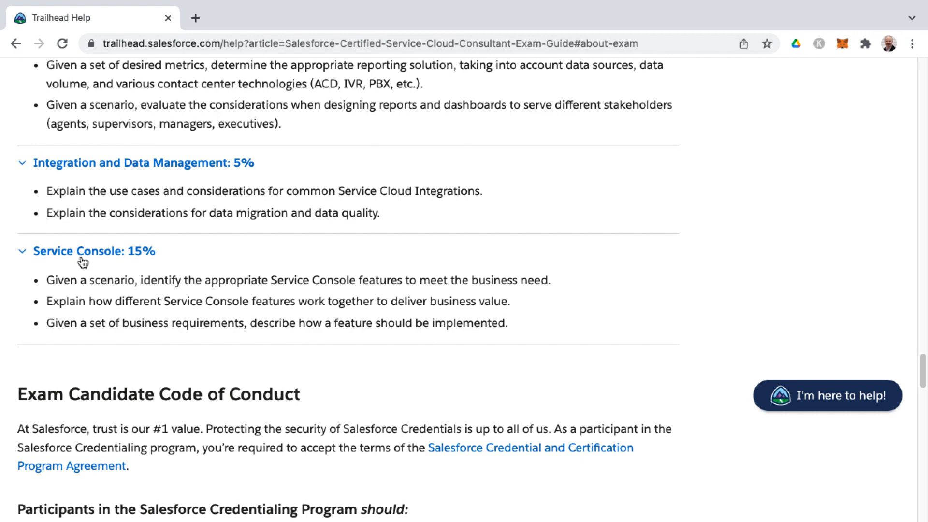
mouse_move(195, 297)
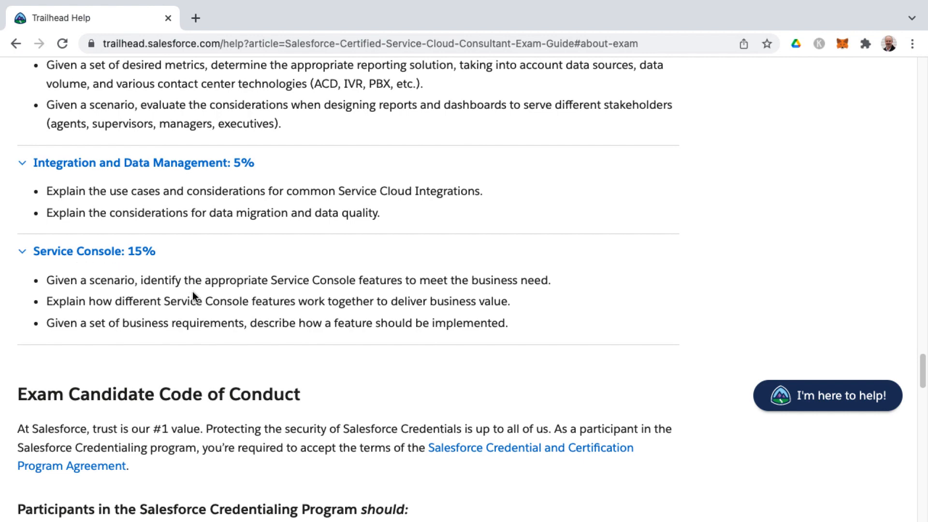
scroll(down, 3)
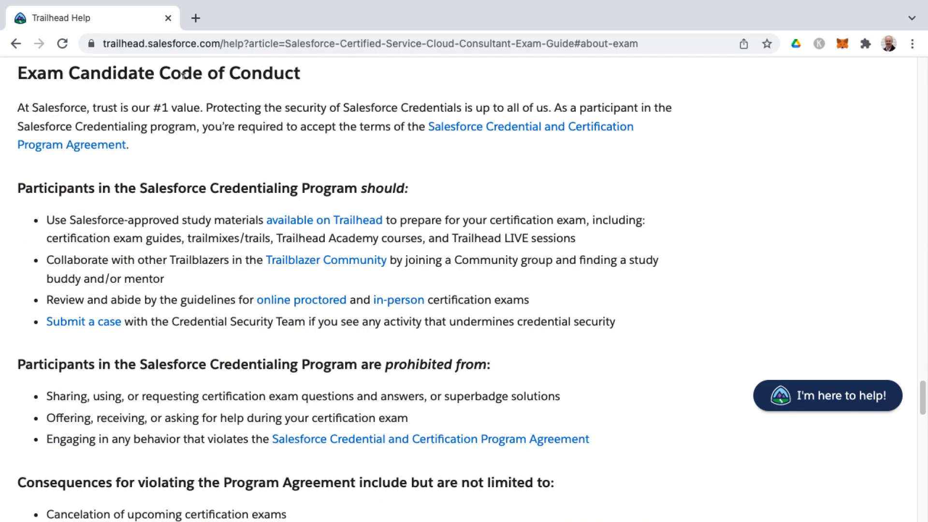
mouse_move(172, 251)
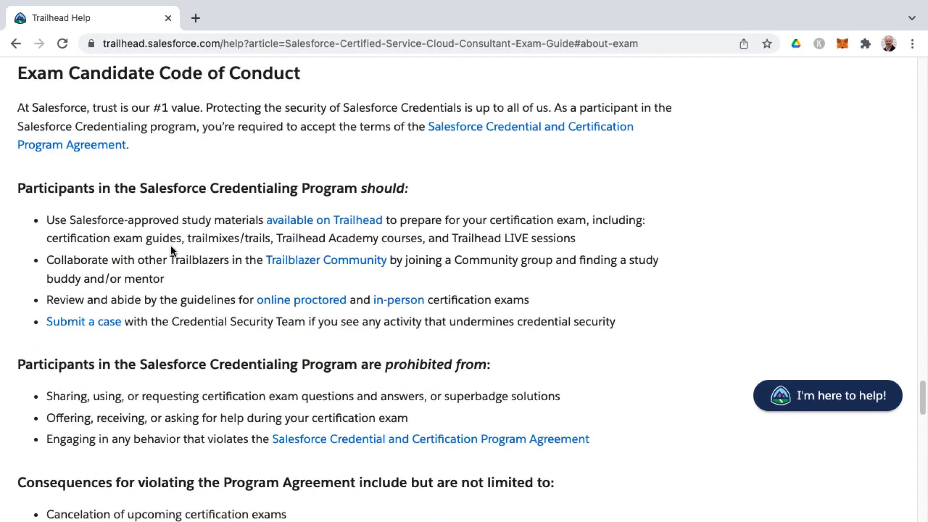
scroll(down, 3)
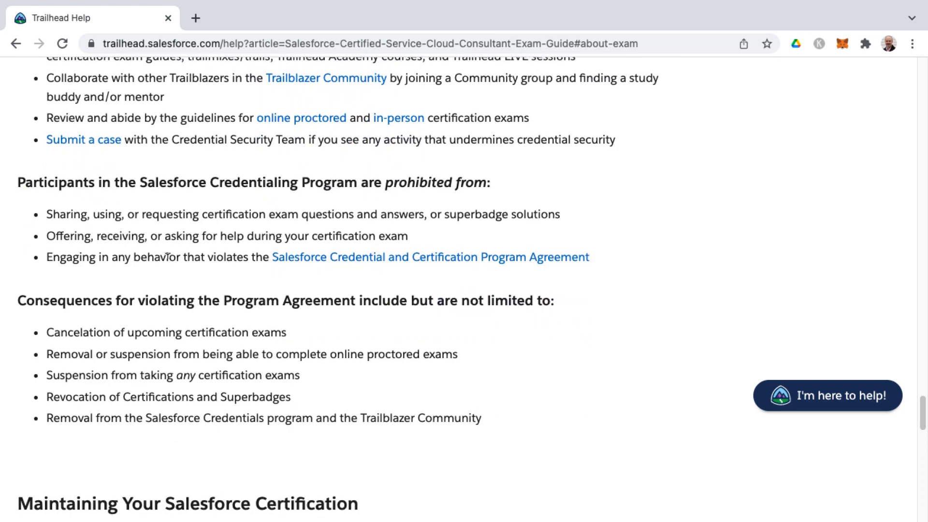
scroll(down, 3)
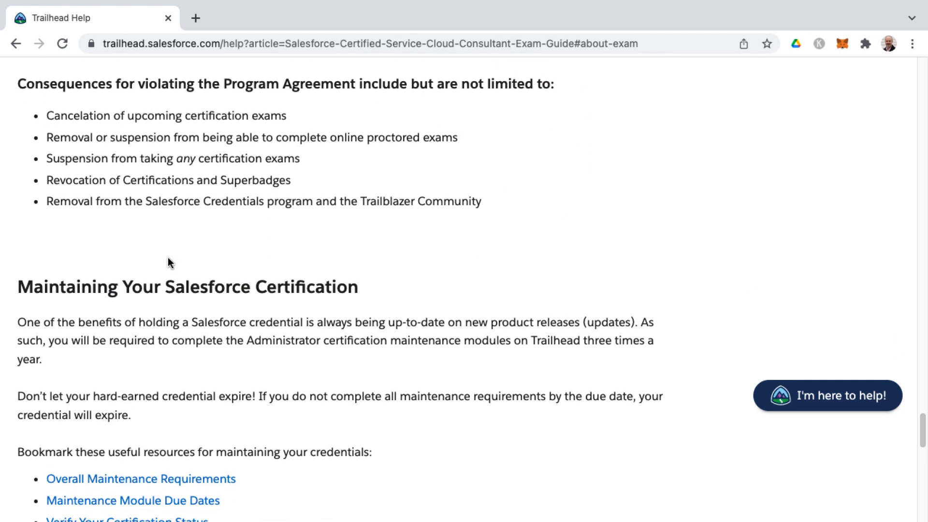
scroll(down, 3)
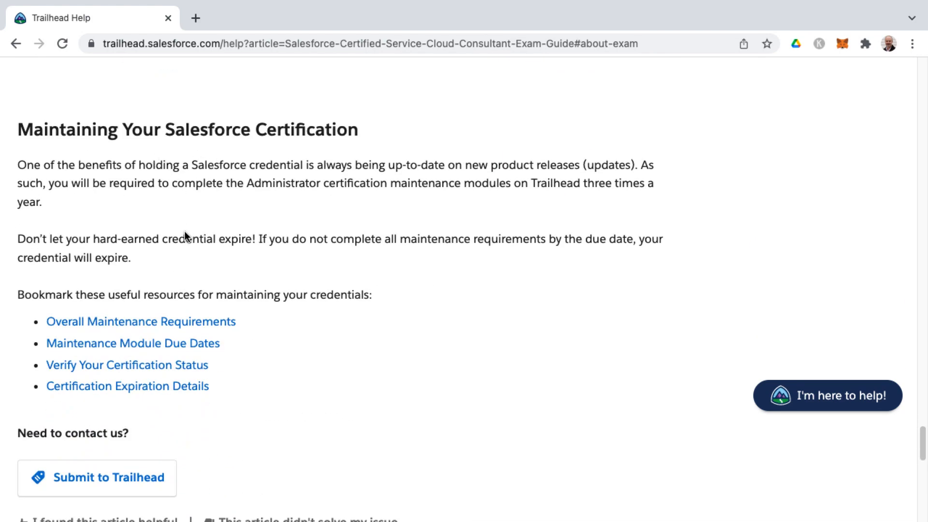